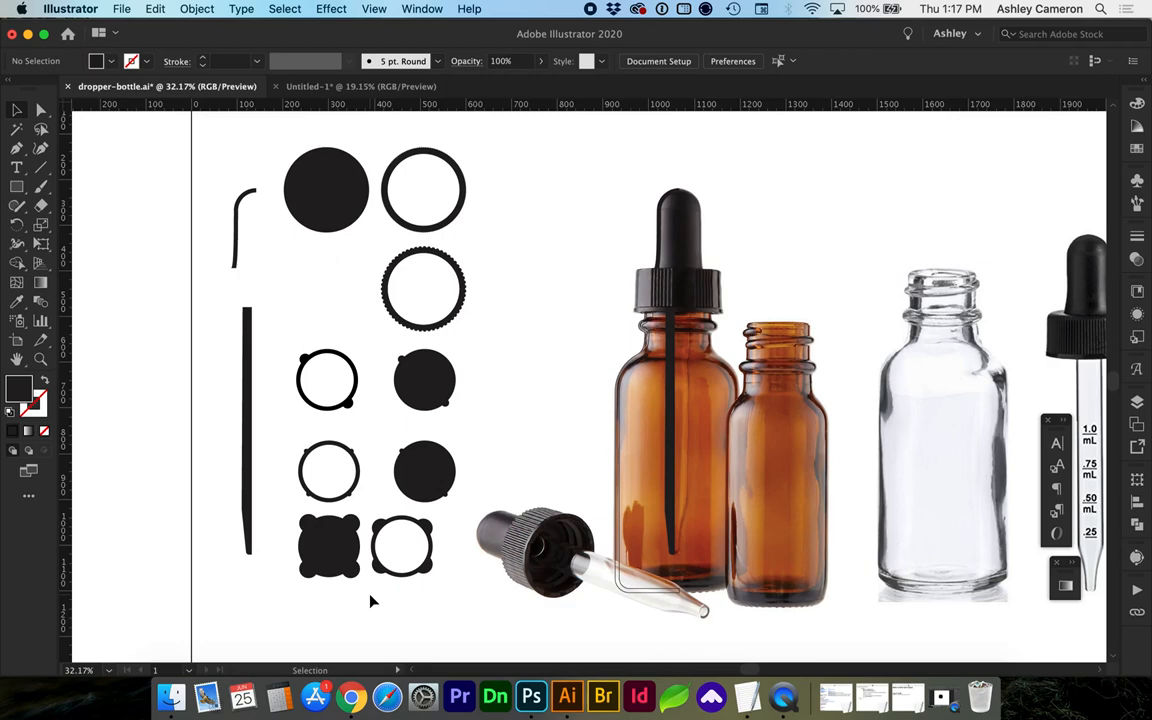
- Leave the Illustrator dropper-bottle artwork for Photoshop's blank 2000 × 2000 px document
{"action": "left_click", "coordinate": [760, 352]}
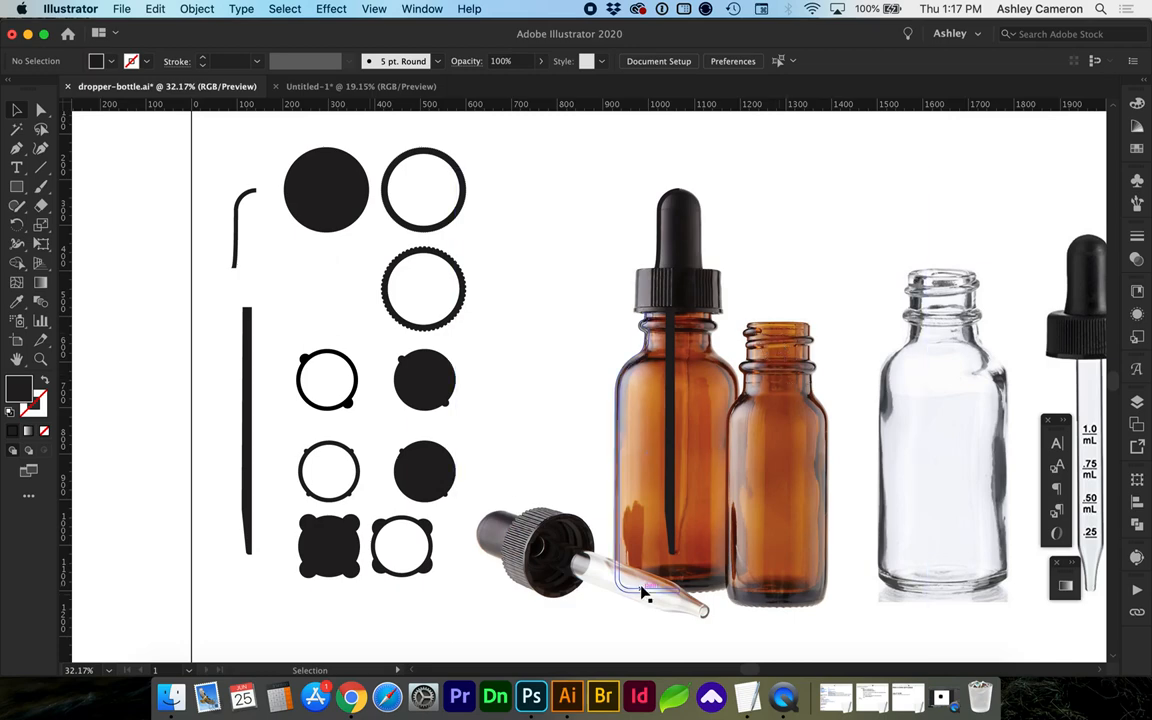
{"action": "mouse_move", "coordinate": [531, 695]}
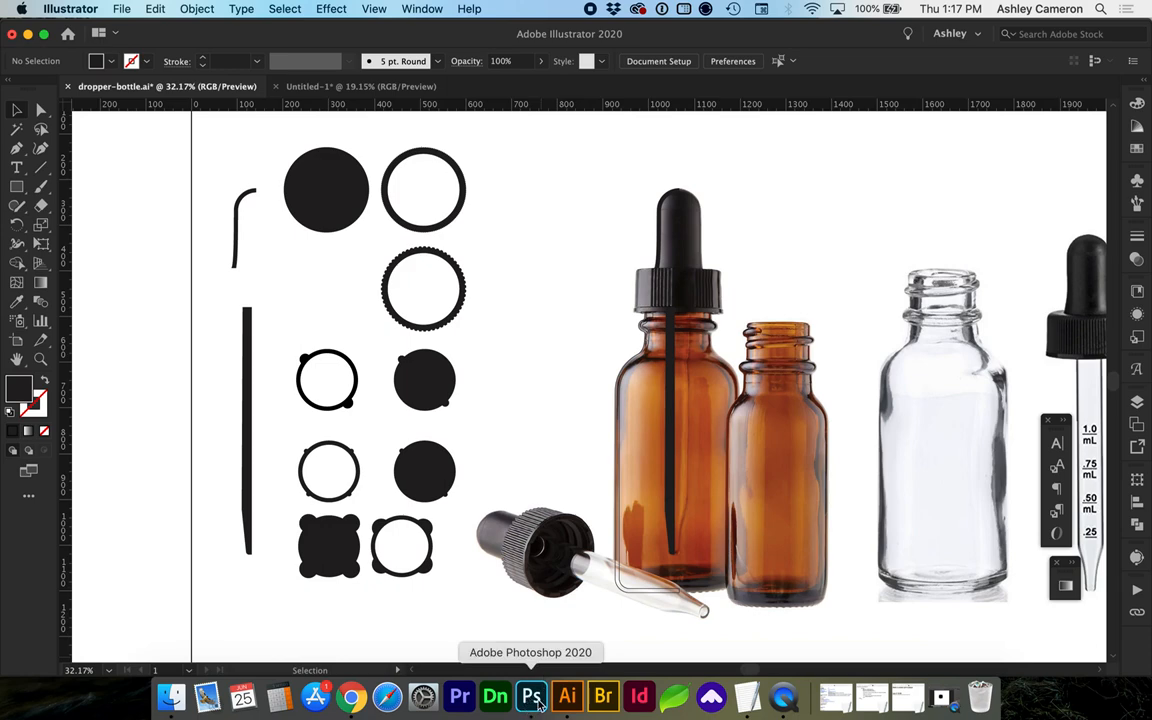
{"action": "left_click", "coordinate": [531, 697]}
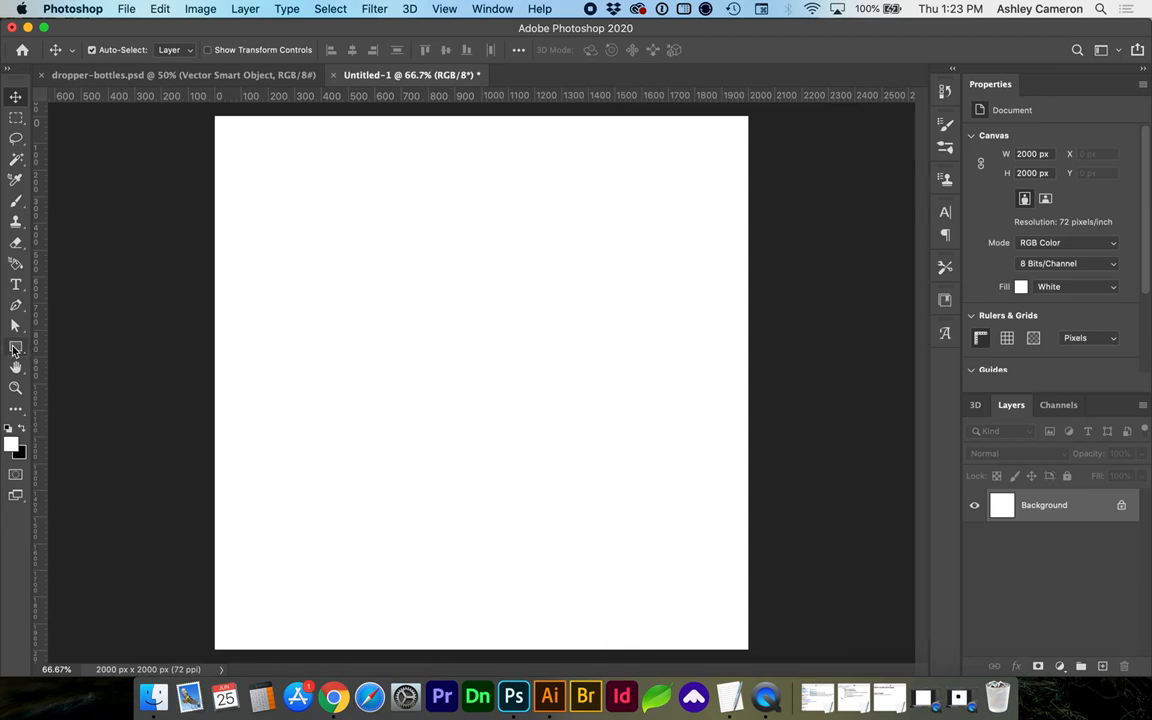
- Choose the Ellipse Tool and draw a large black circle on the canvas
{"action": "left_click", "coordinate": [15, 346]}
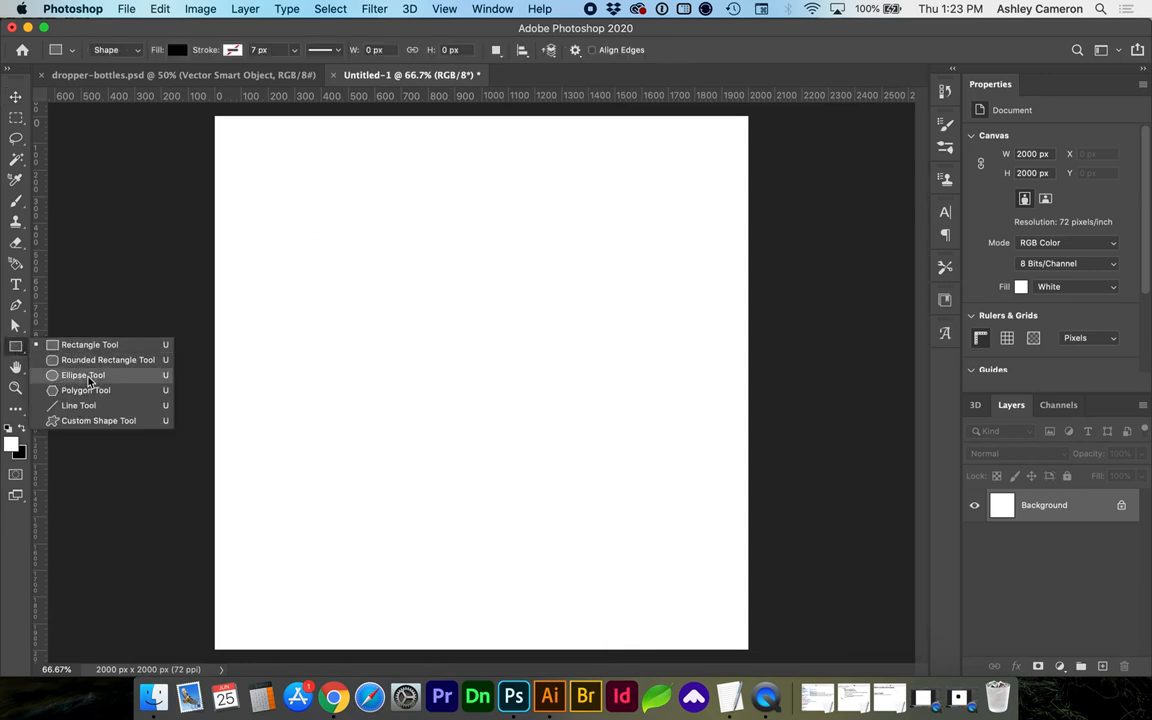
{"action": "left_click", "coordinate": [83, 375]}
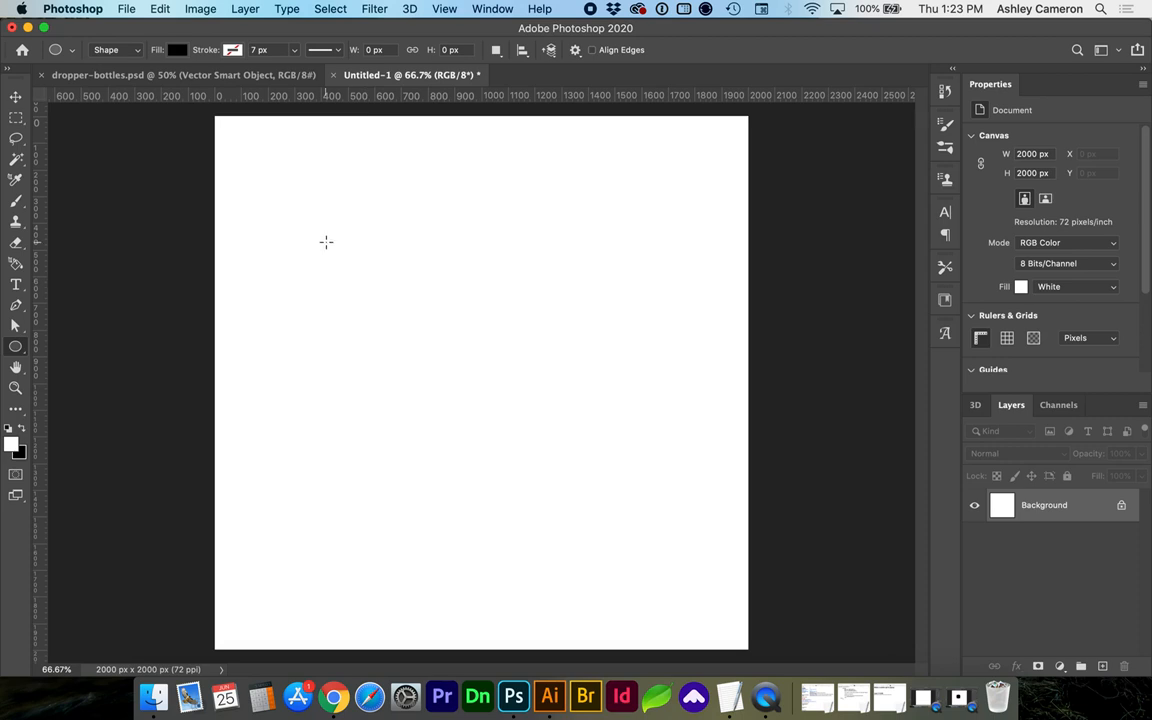
{"action": "left_click_drag", "start_coordinate": [326, 242], "coordinate": [411, 355]}
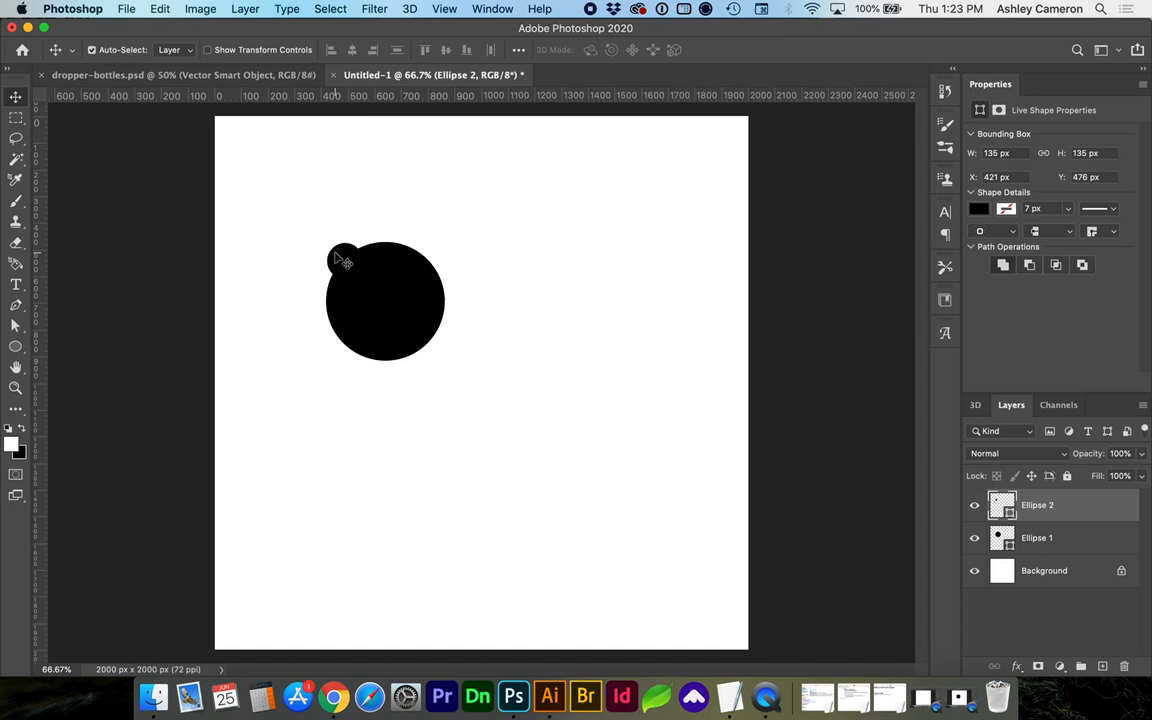
{"action": "mouse_move", "coordinate": [345, 260]}
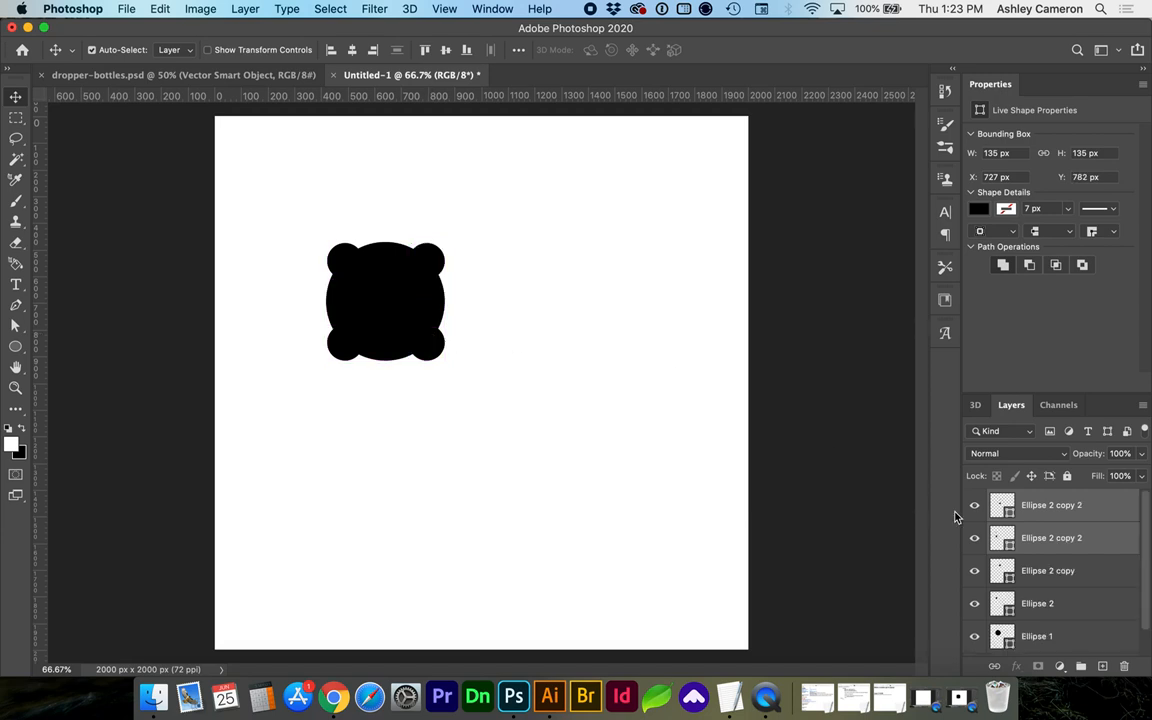
- Group the ellipse layers, duplicate the group, and convert the copy to a Smart Object
{"action": "left_click", "coordinate": [1037, 636]}
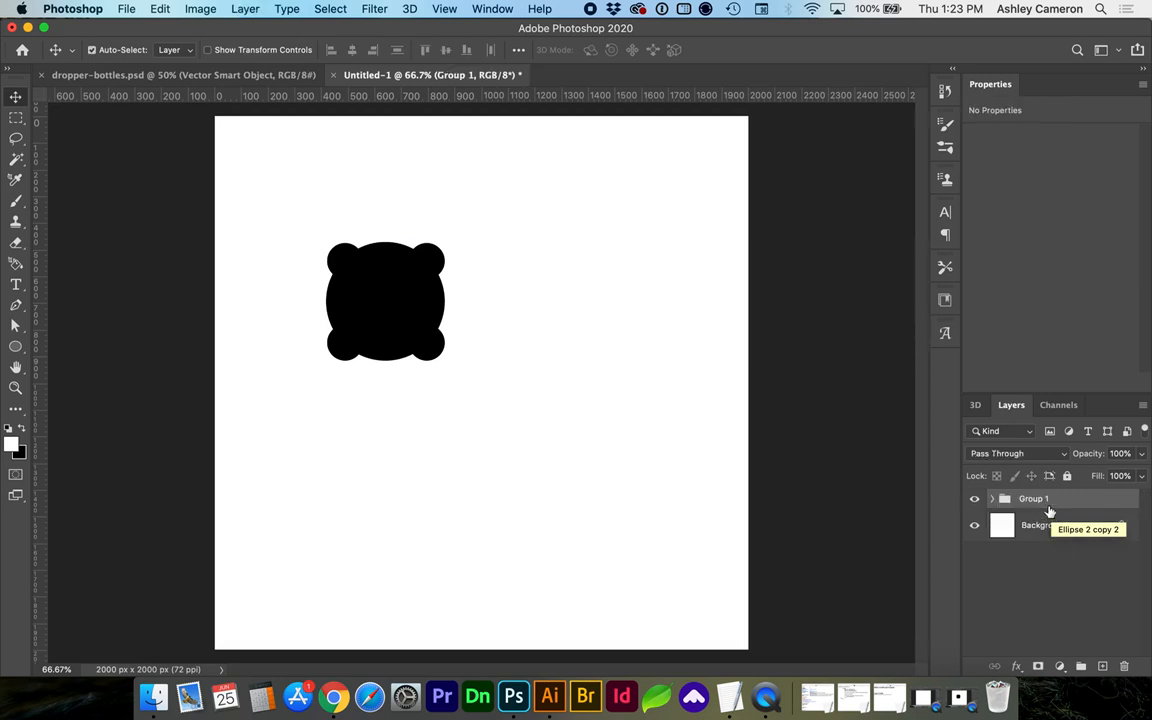
{"action": "mouse_move", "coordinate": [1045, 510]}
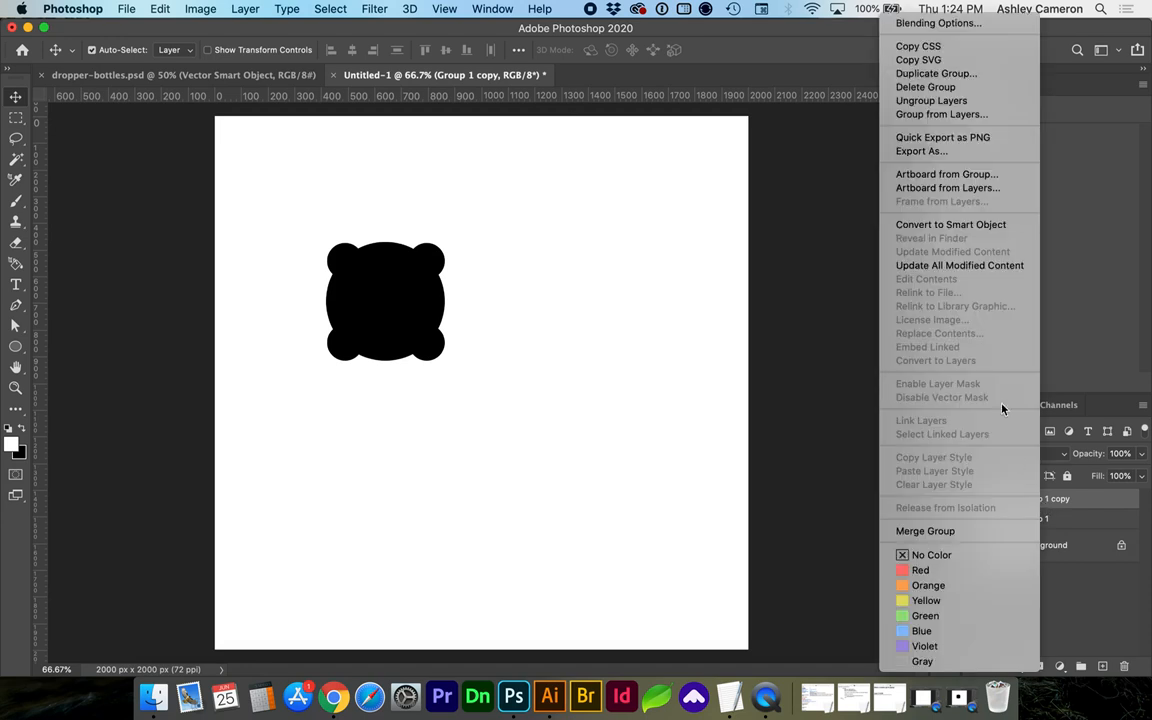
{"action": "mouse_move", "coordinate": [950, 224]}
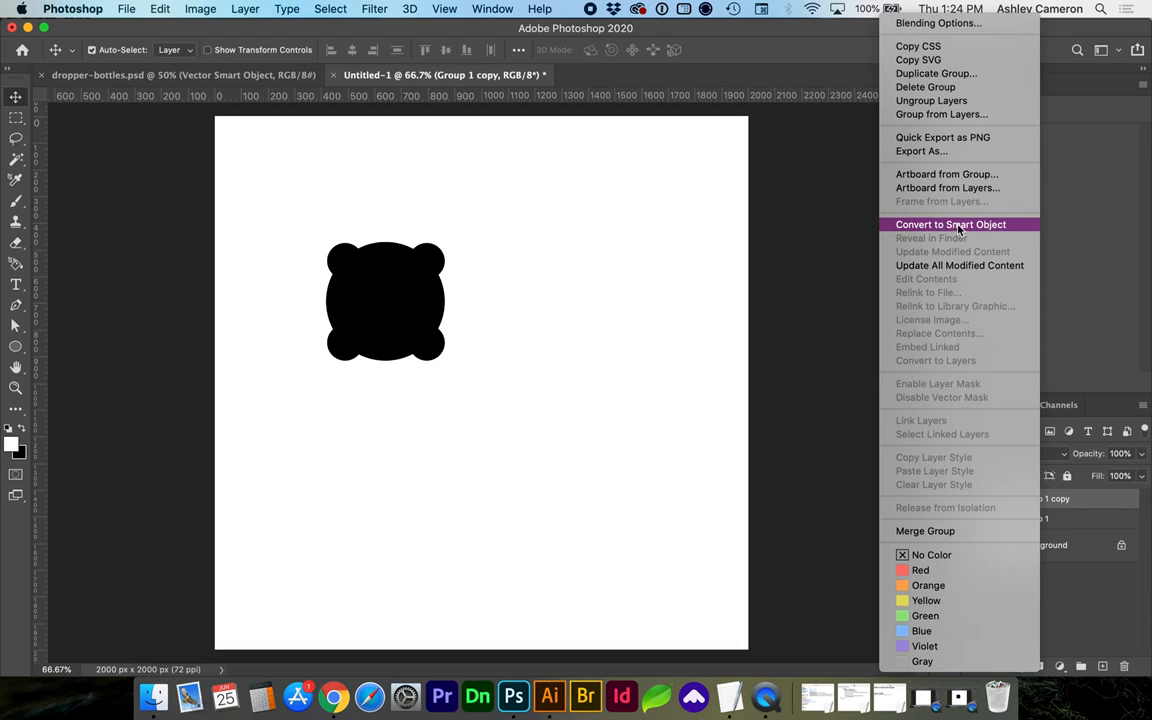
{"action": "left_click", "coordinate": [950, 224]}
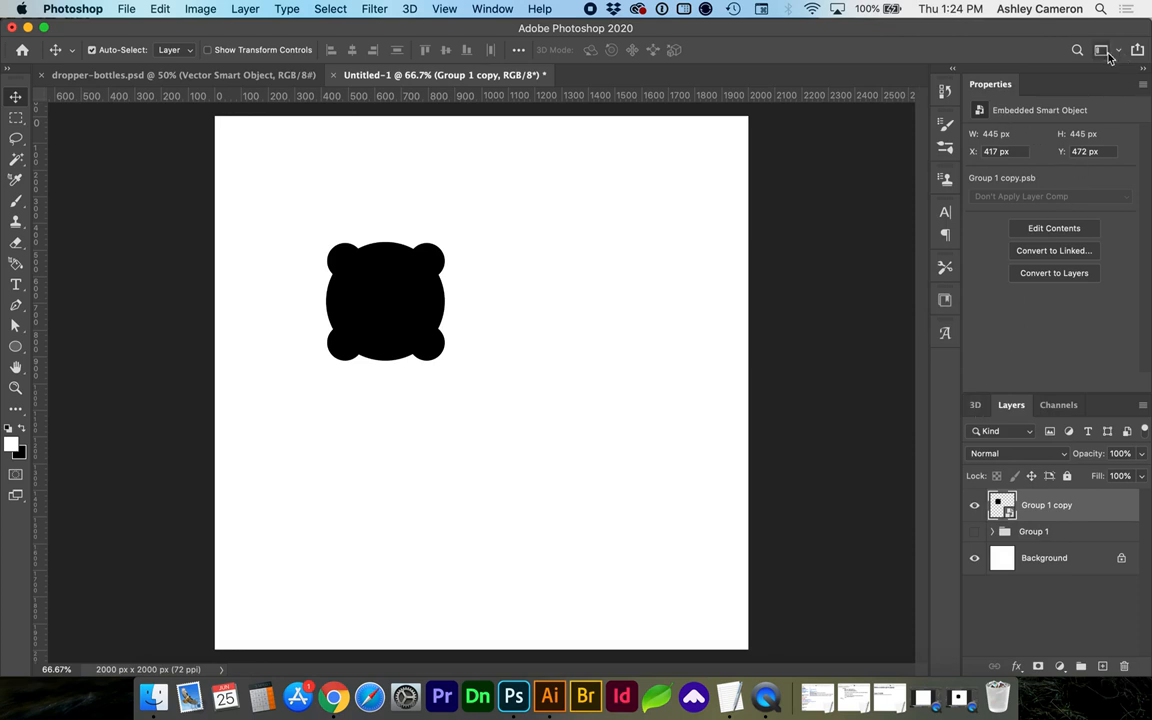
- Switch to the 3D workspace and create a 3D Extrusion from the smart object
{"action": "left_click", "coordinate": [1101, 50]}
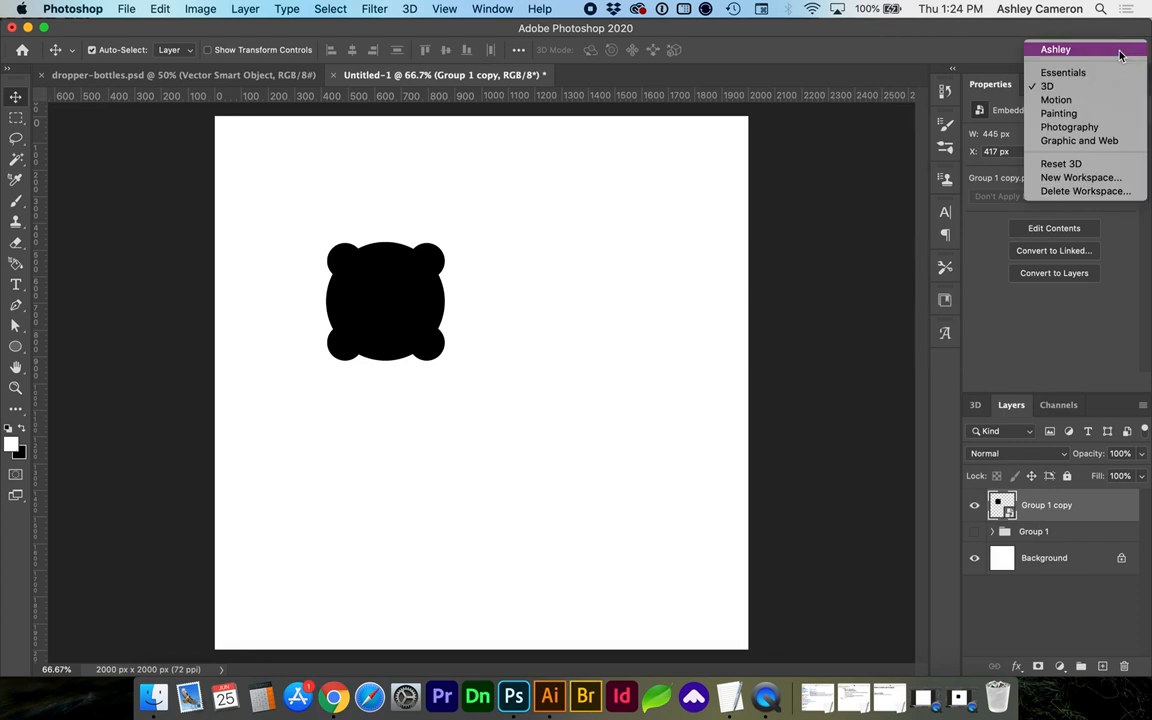
{"action": "mouse_move", "coordinate": [1078, 92]}
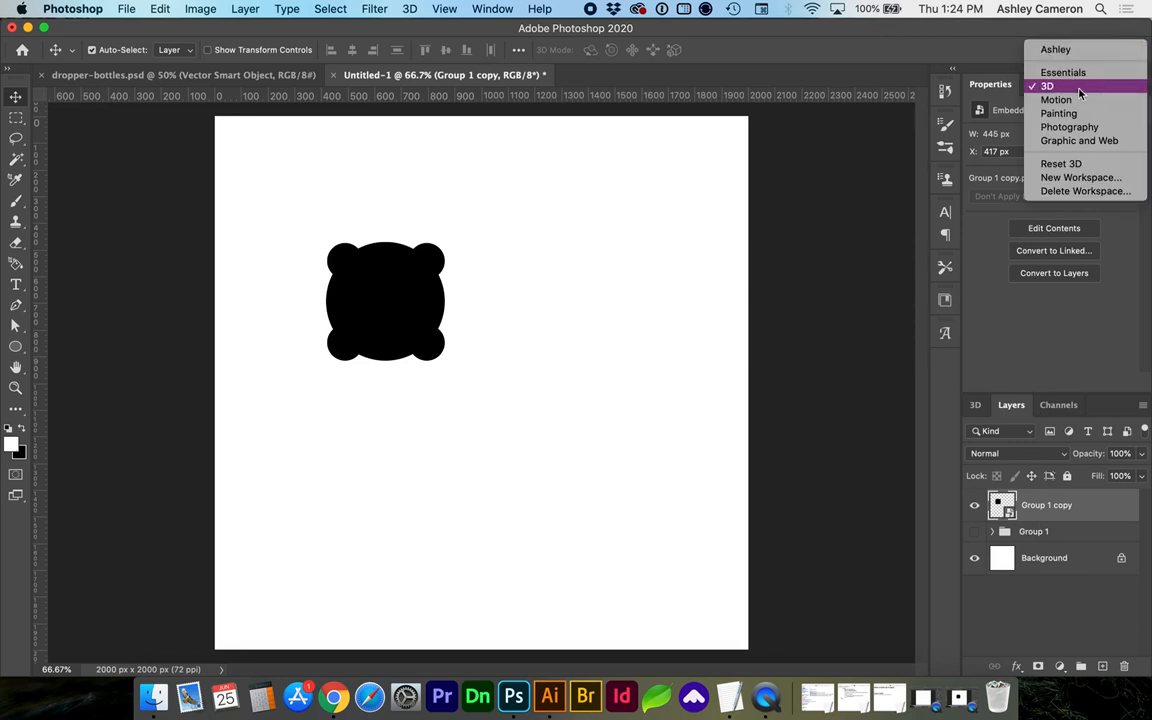
{"action": "left_click", "coordinate": [1047, 85]}
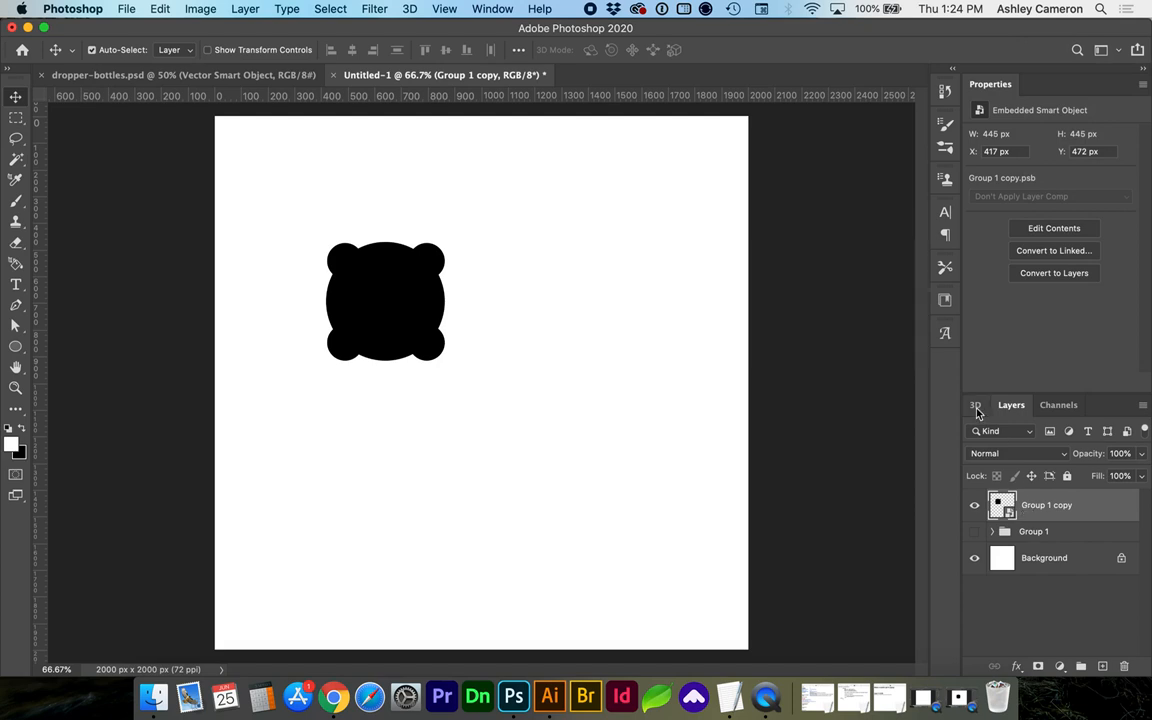
{"action": "left_click", "coordinate": [975, 405]}
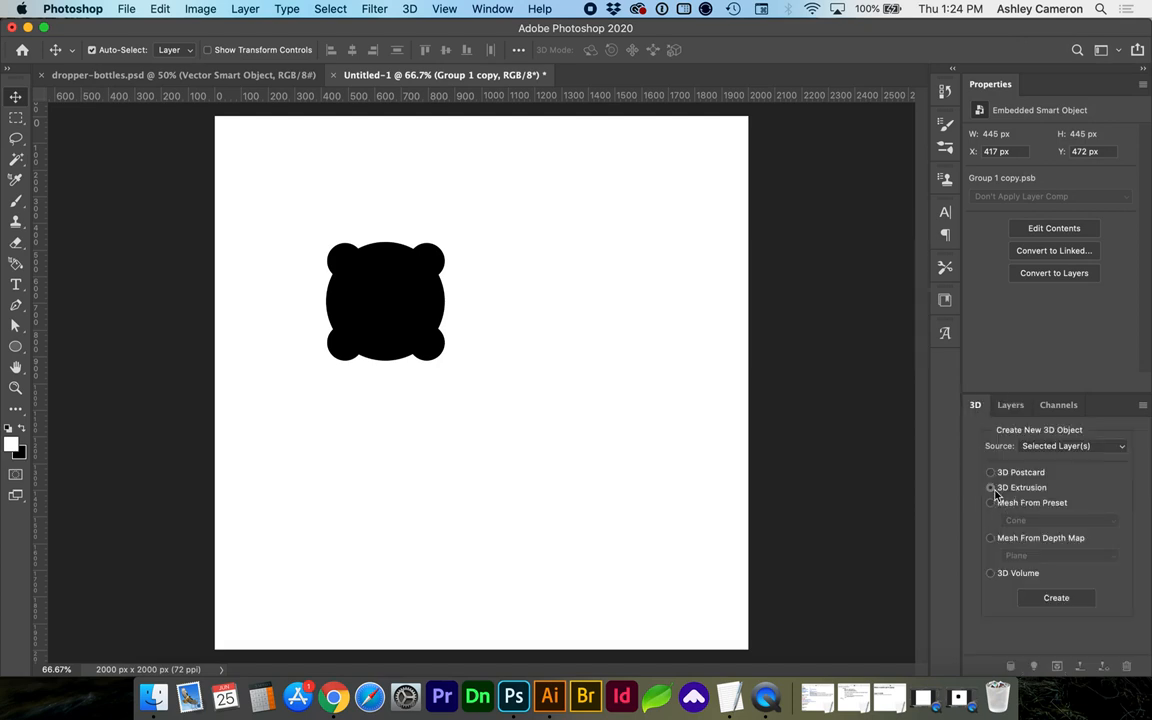
{"action": "left_click", "coordinate": [990, 487]}
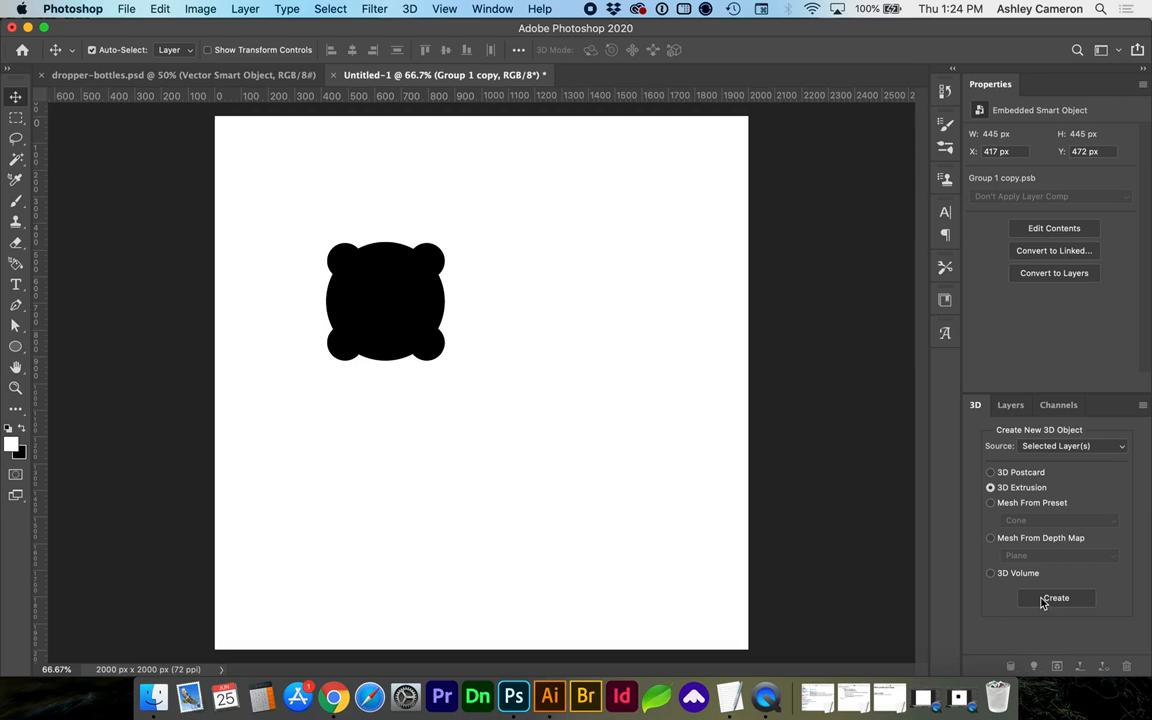
{"action": "left_click", "coordinate": [1055, 597]}
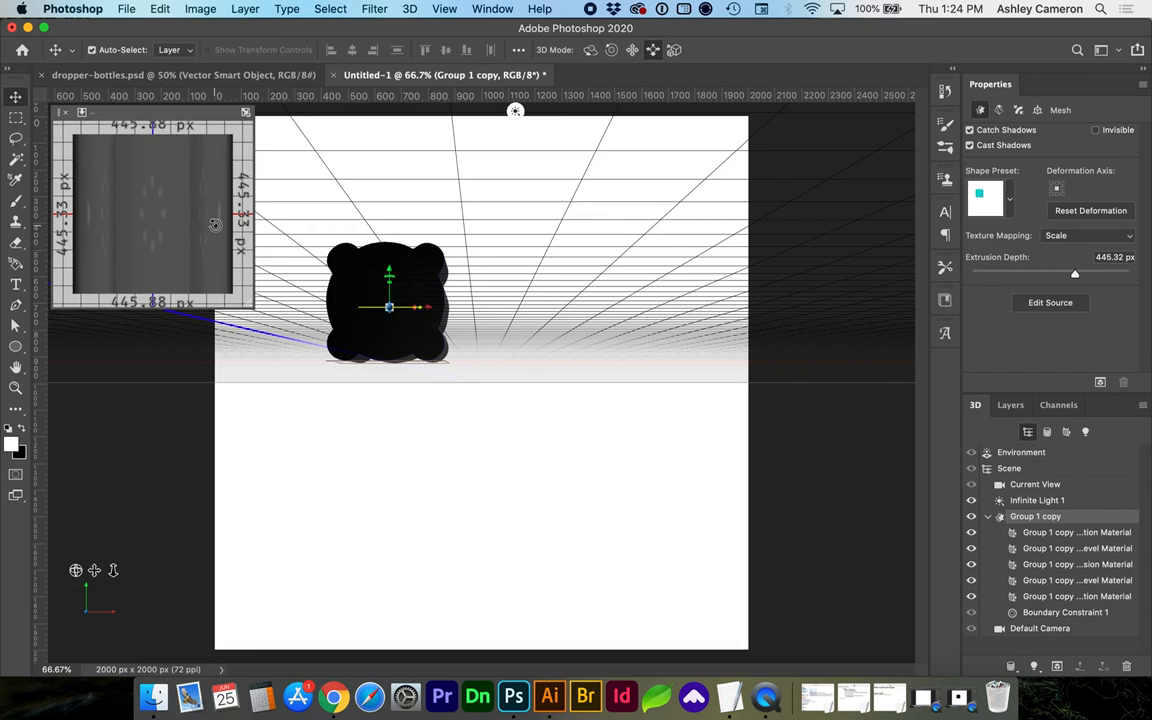
{"action": "mouse_move", "coordinate": [223, 199]}
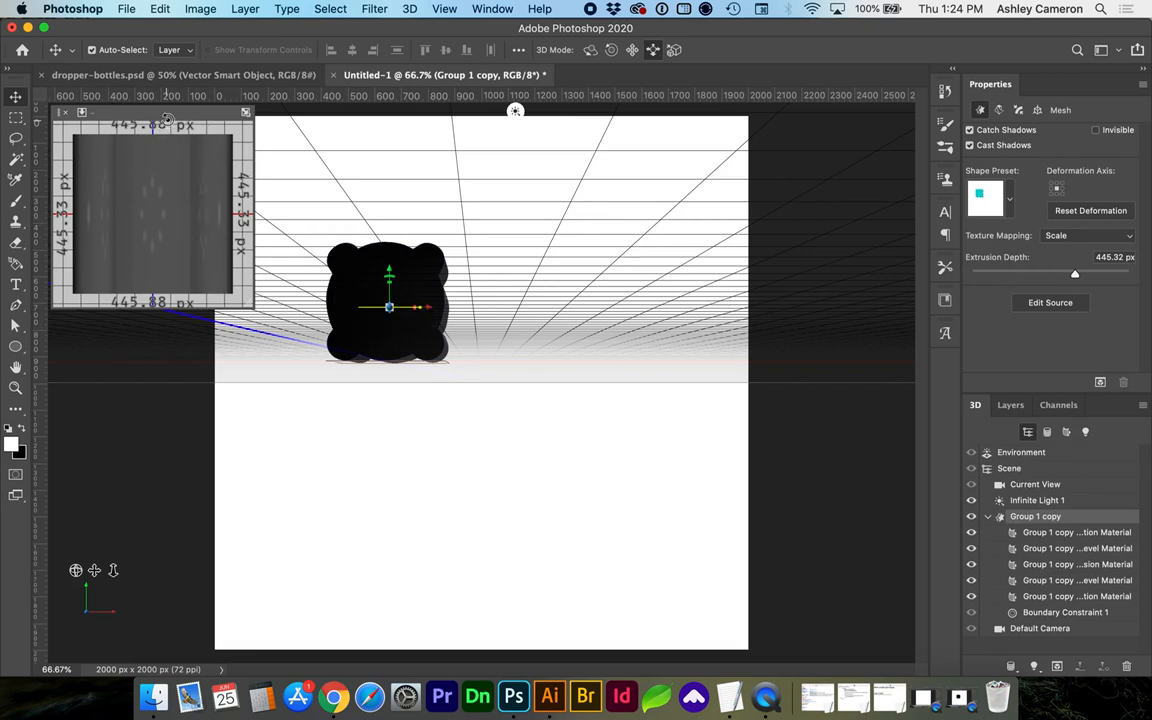
- Set the 3D Secondary View camera to Top, showing the 445 px footprint
{"action": "left_click", "coordinate": [138, 111]}
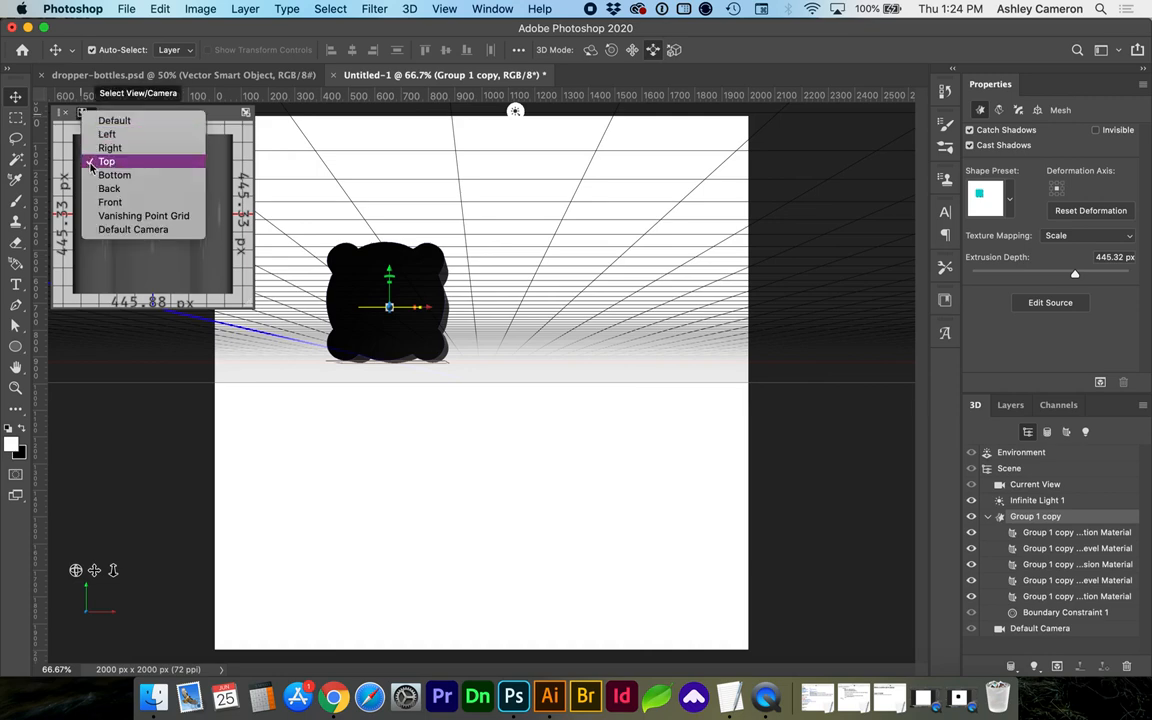
{"action": "left_click", "coordinate": [106, 161]}
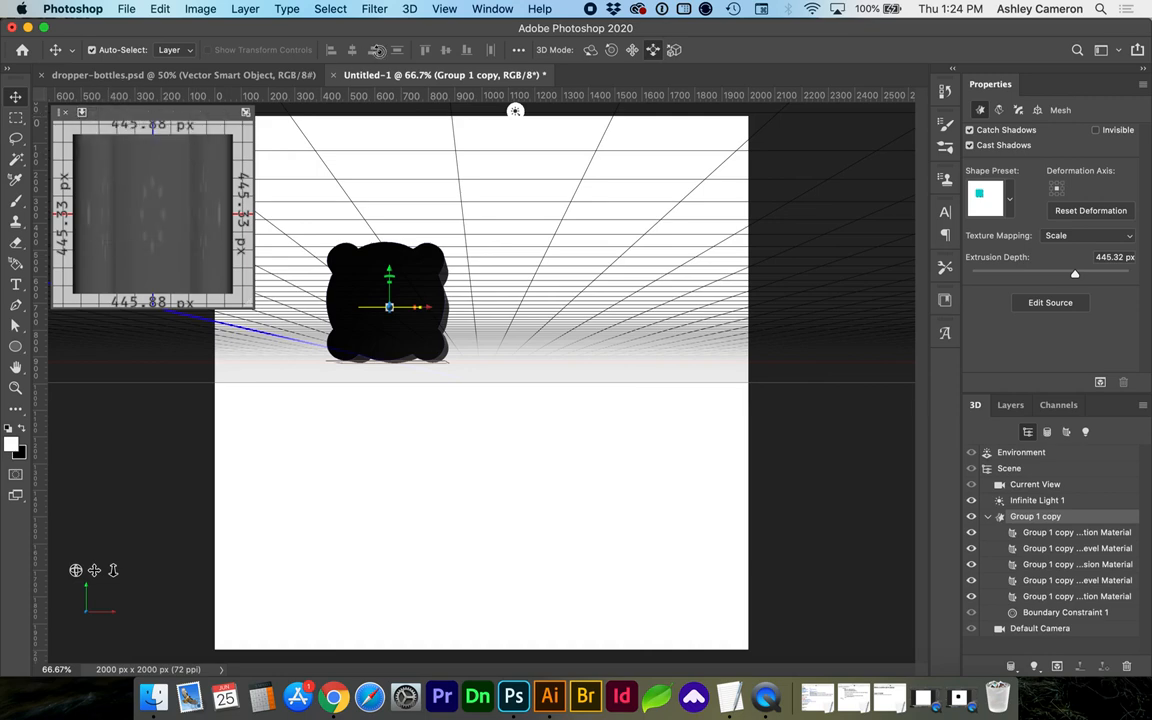
{"action": "left_click", "coordinate": [444, 8]}
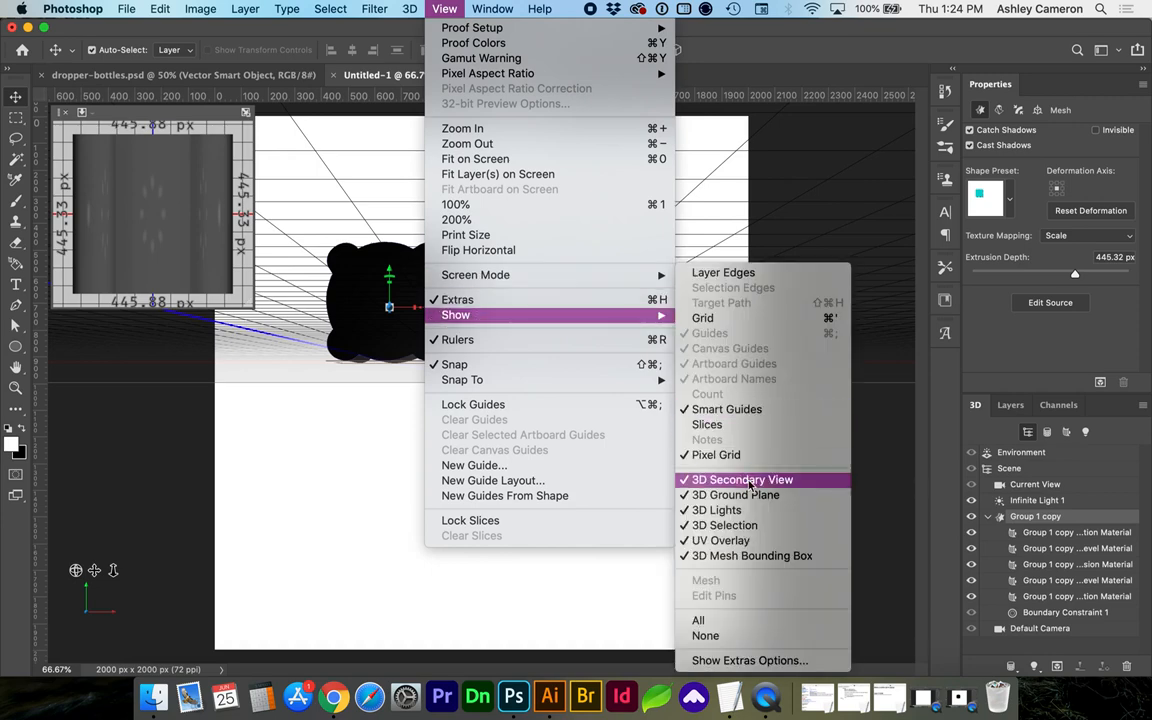
{"action": "left_click", "coordinate": [742, 479]}
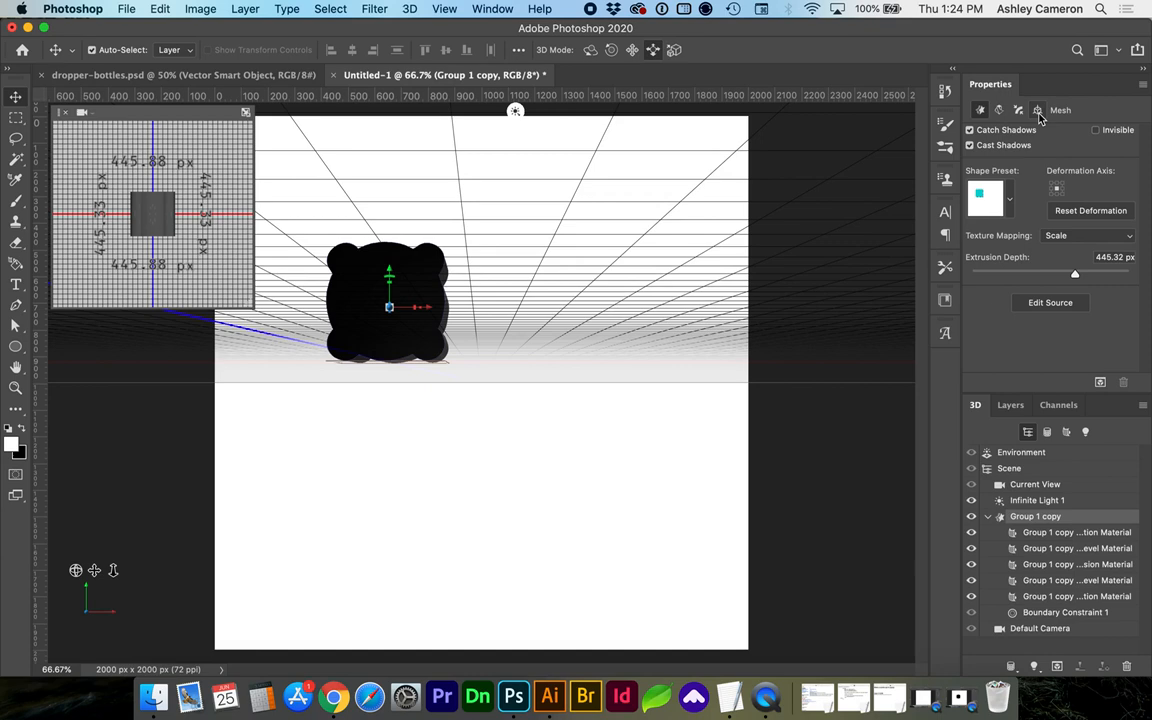
- Enter 90° X rotation in the extrusion's Coordinates to stand it upright
{"action": "left_click", "coordinate": [1037, 110]}
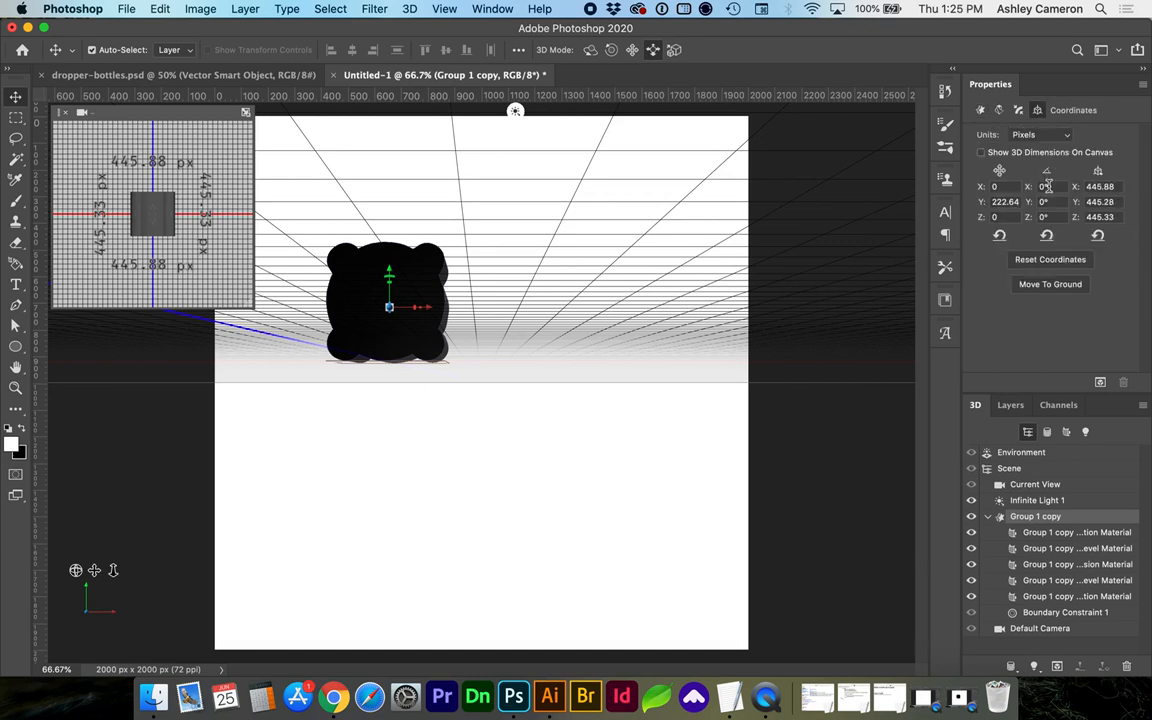
{"action": "left_click", "coordinate": [1045, 186]}
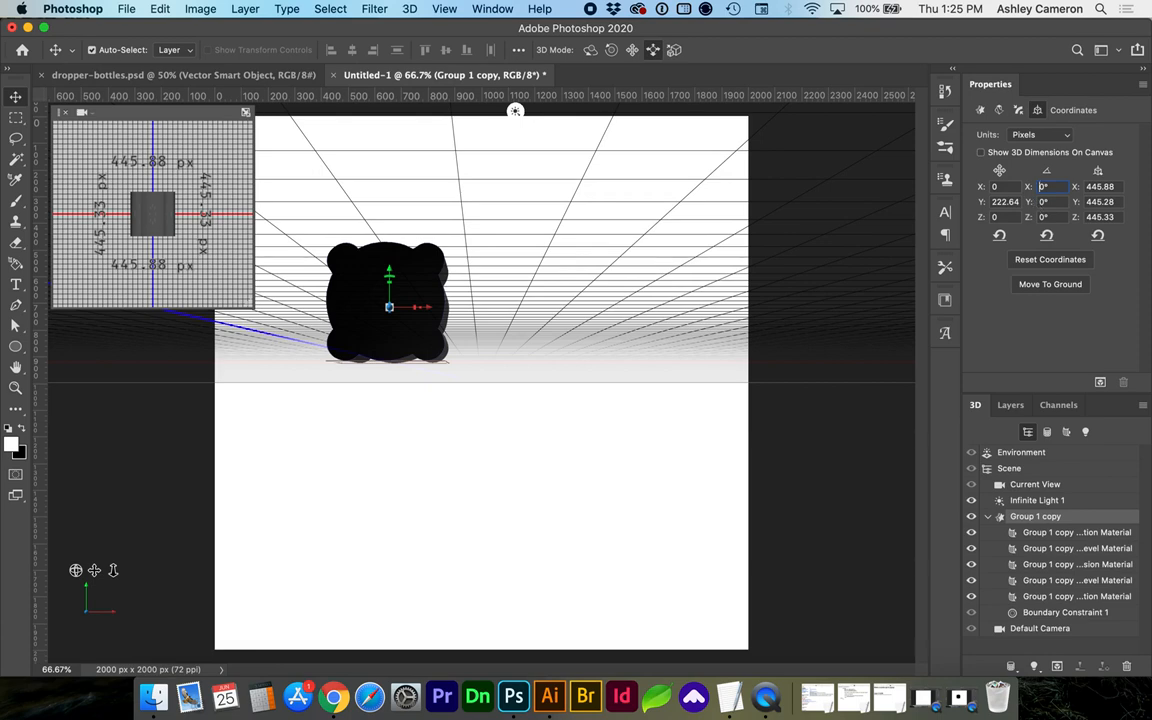
{"action": "type", "text": "90"}
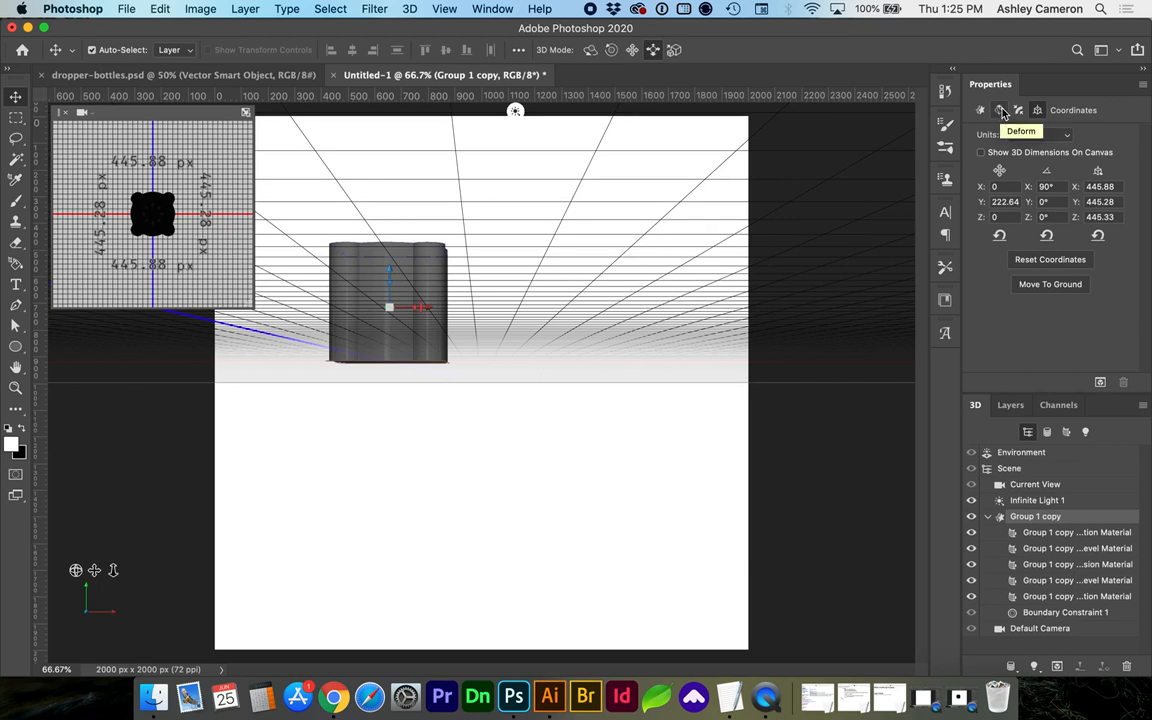
- In Deform settings, twist the extrusion to about -438° and lower the Taper to a point
{"action": "left_click", "coordinate": [1018, 110]}
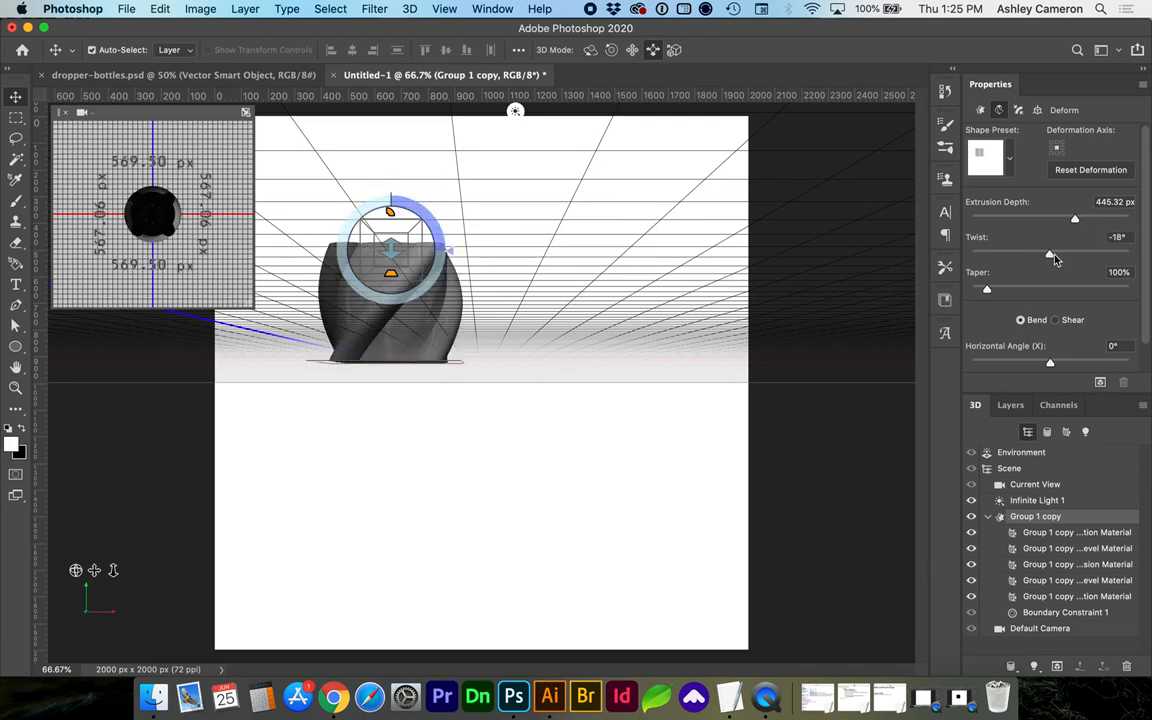
{"action": "left_click_drag", "start_coordinate": [1050, 255], "coordinate": [1058, 255]}
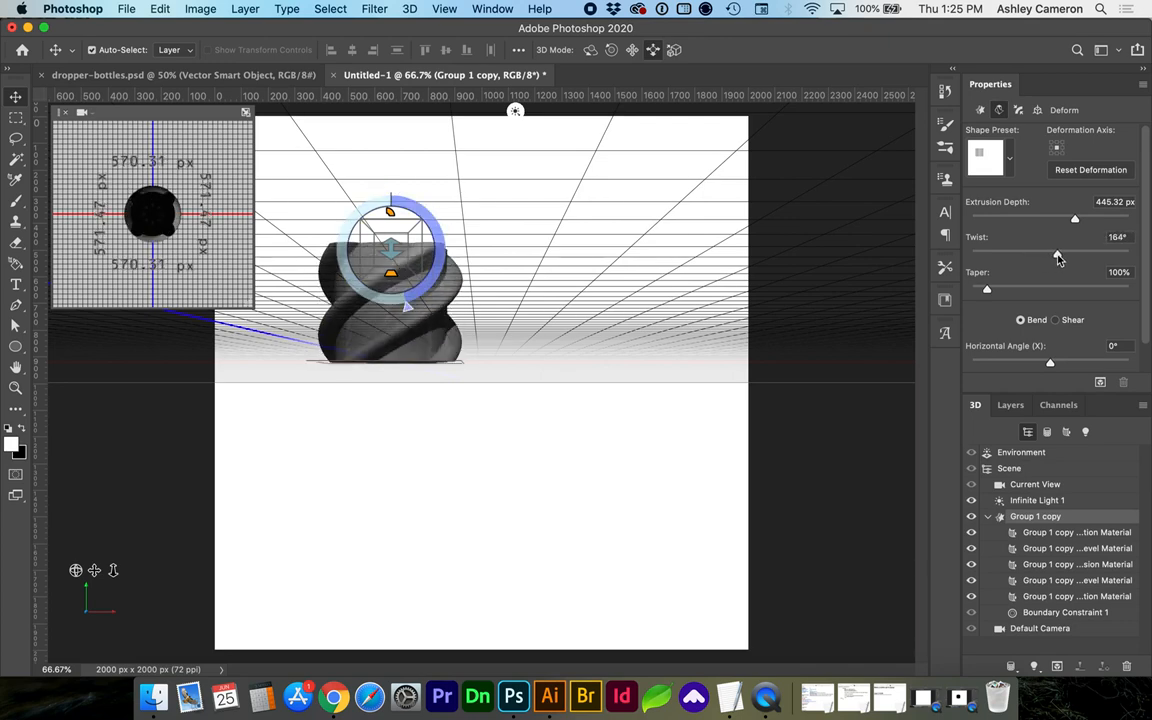
{"action": "left_click_drag", "start_coordinate": [1075, 254], "coordinate": [1050, 254]}
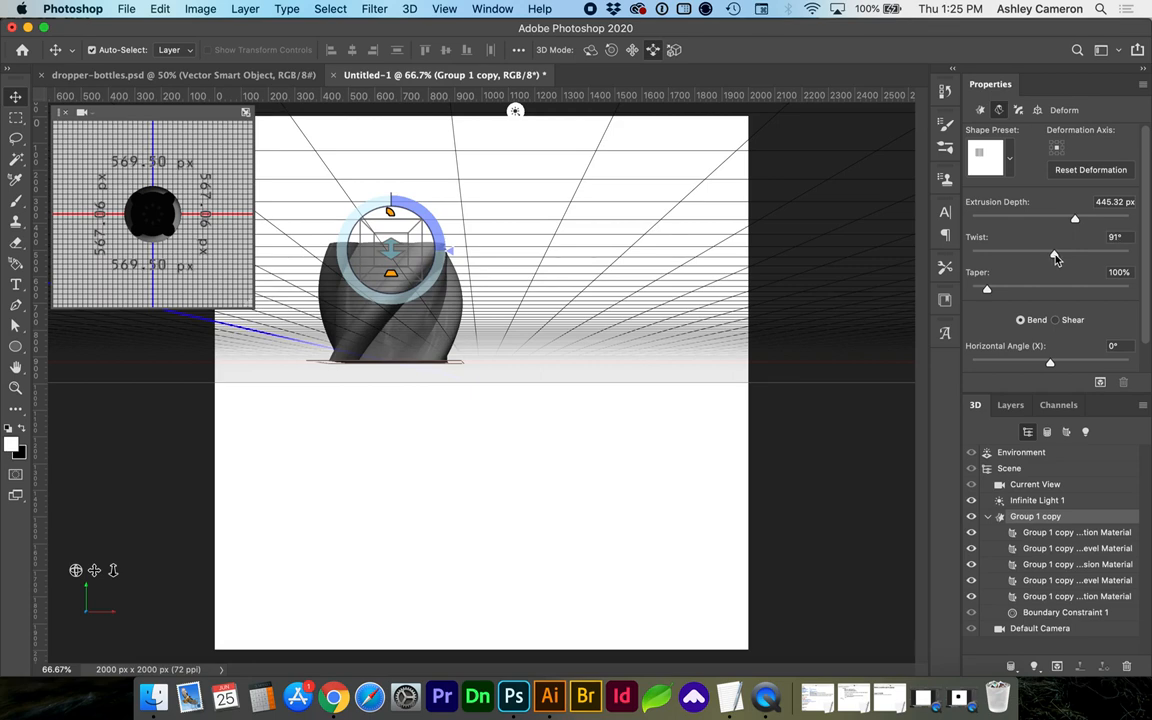
{"action": "left_click_drag", "start_coordinate": [1053, 255], "coordinate": [1058, 257]}
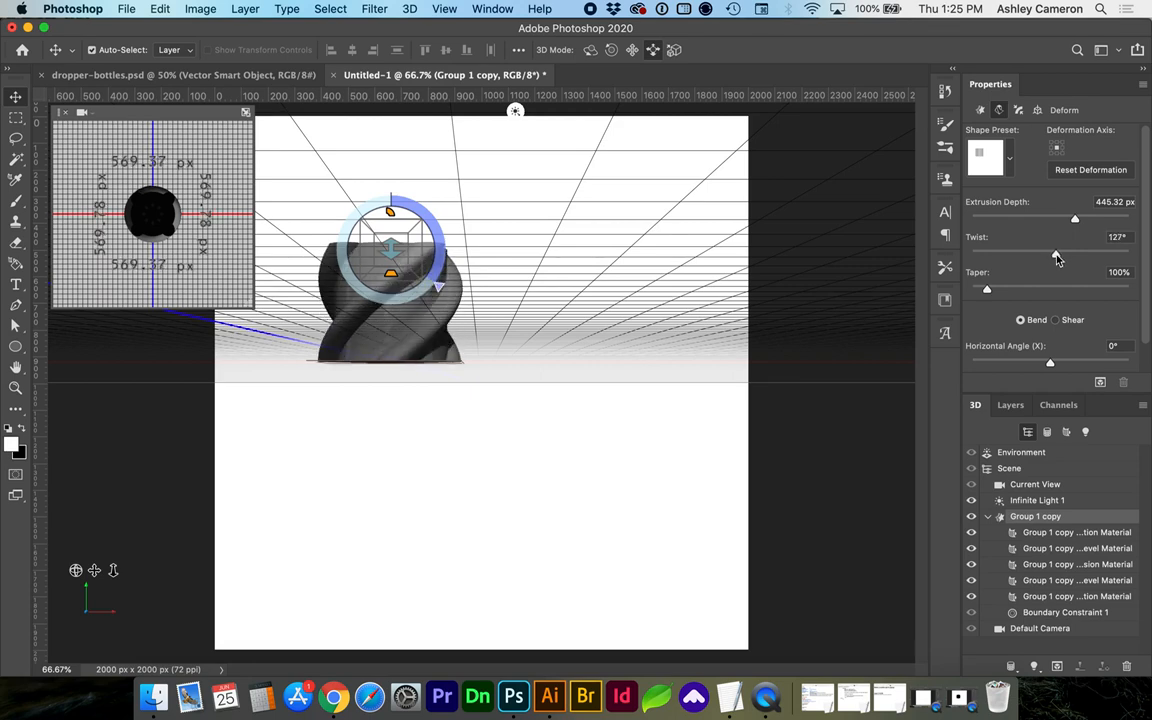
{"action": "left_click_drag", "start_coordinate": [1056, 255], "coordinate": [1065, 255]}
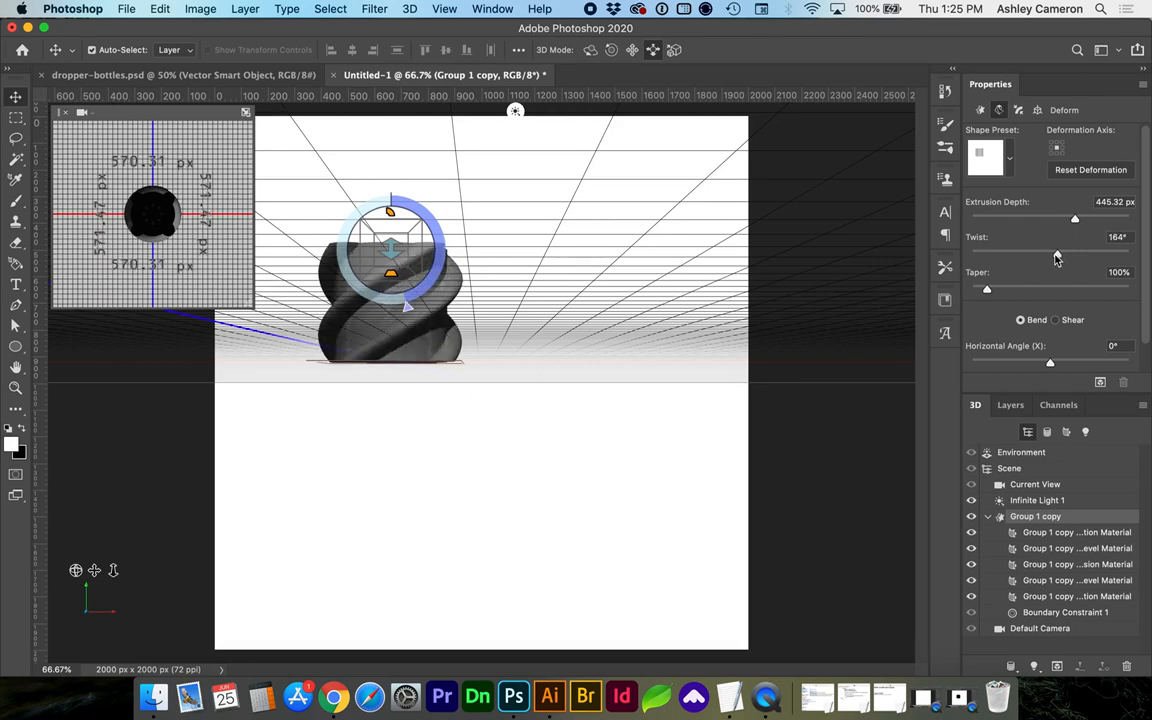
{"action": "left_click_drag", "start_coordinate": [1055, 250], "coordinate": [1005, 258]}
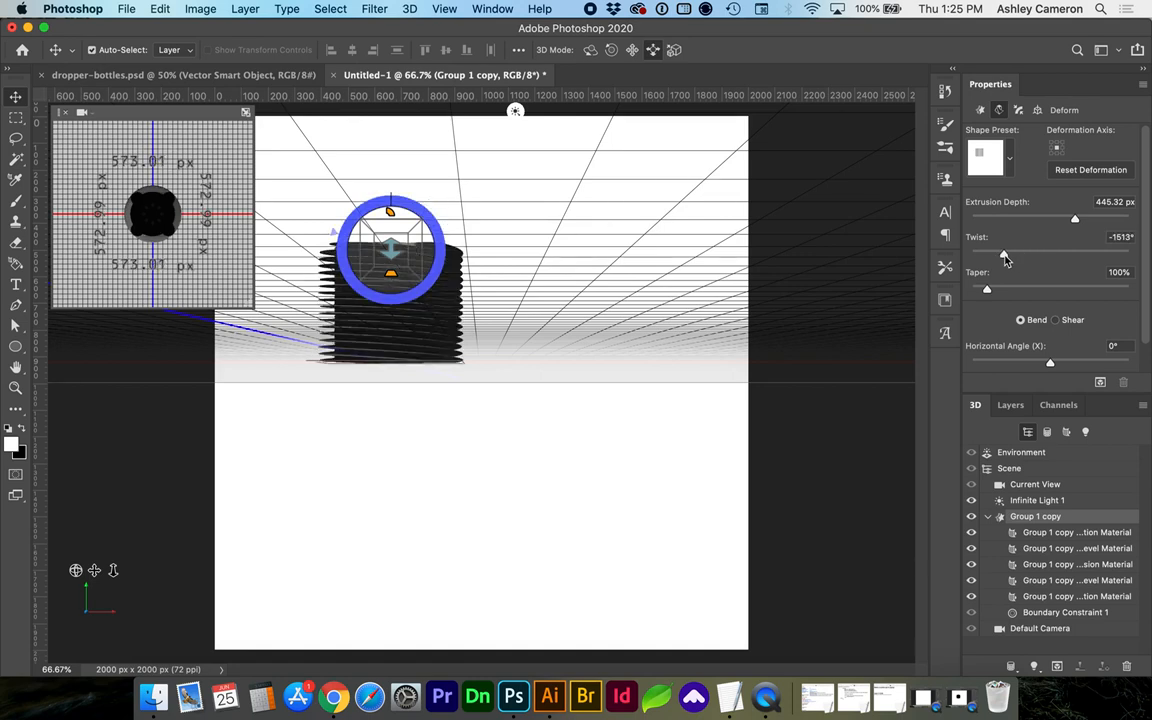
{"action": "left_click_drag", "start_coordinate": [1005, 255], "coordinate": [1013, 255]}
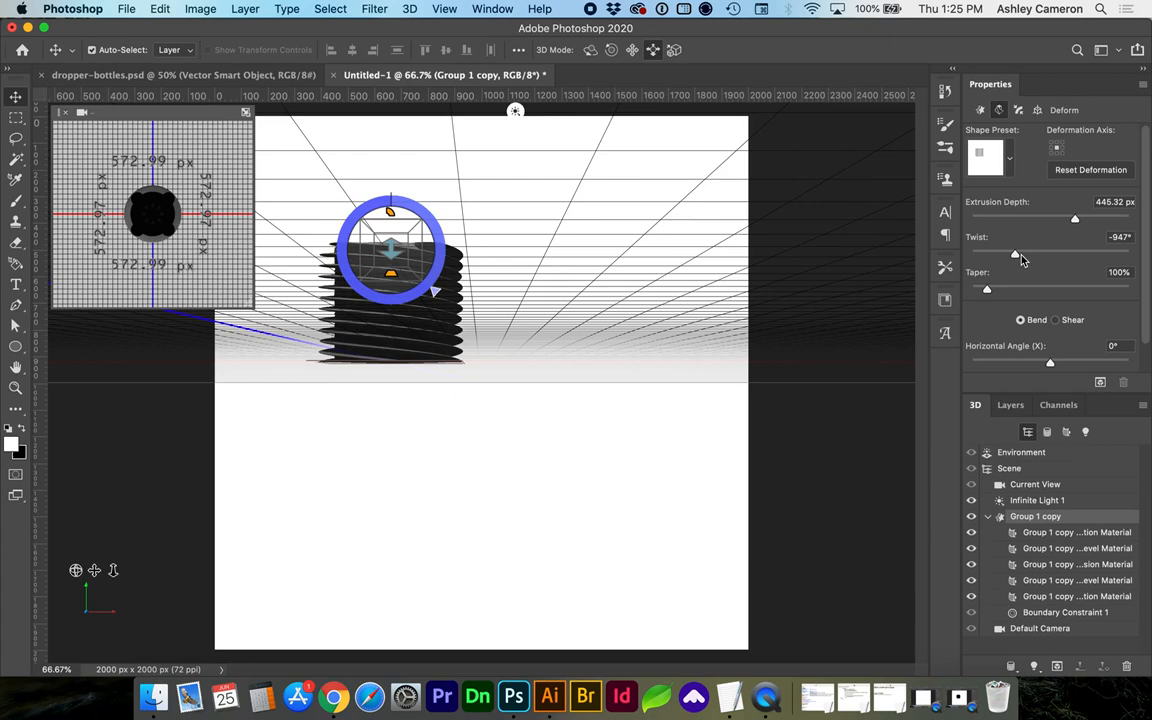
{"action": "left_click_drag", "start_coordinate": [1015, 252], "coordinate": [1033, 255]}
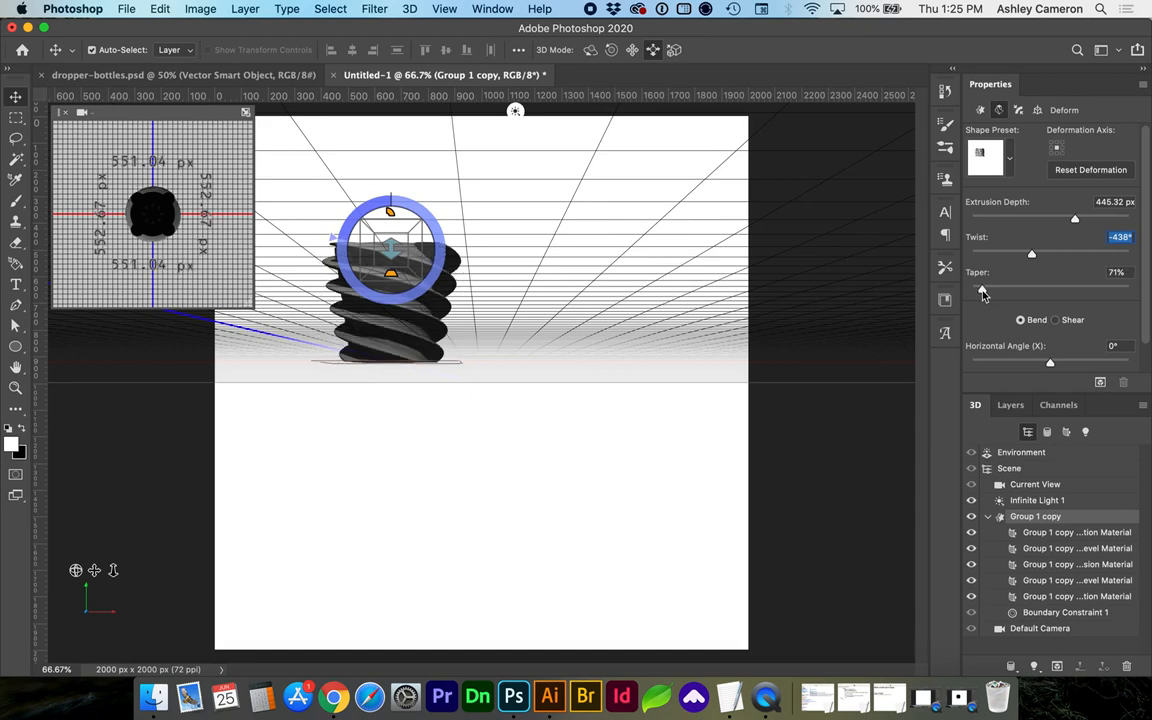
{"action": "left_click_drag", "start_coordinate": [985, 290], "coordinate": [1000, 290]}
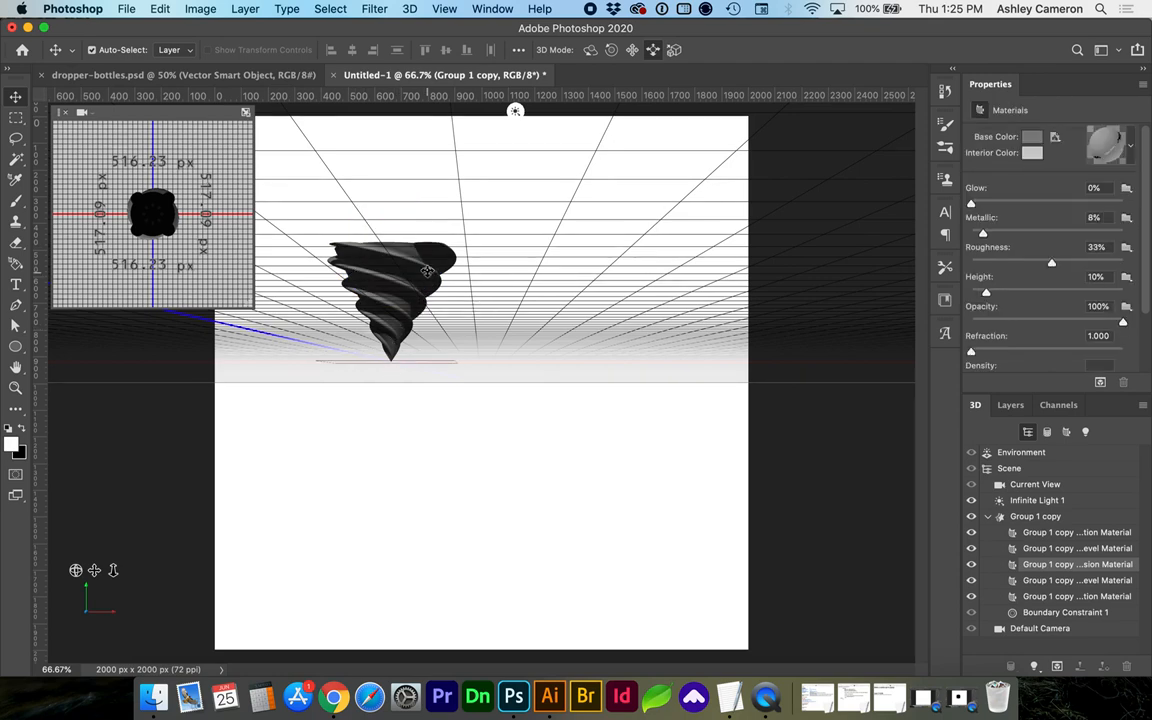
- Step through Cap, Mesh and Deform tabs to the screw's Coordinates, still 90° X
{"action": "left_click", "coordinate": [1035, 516]}
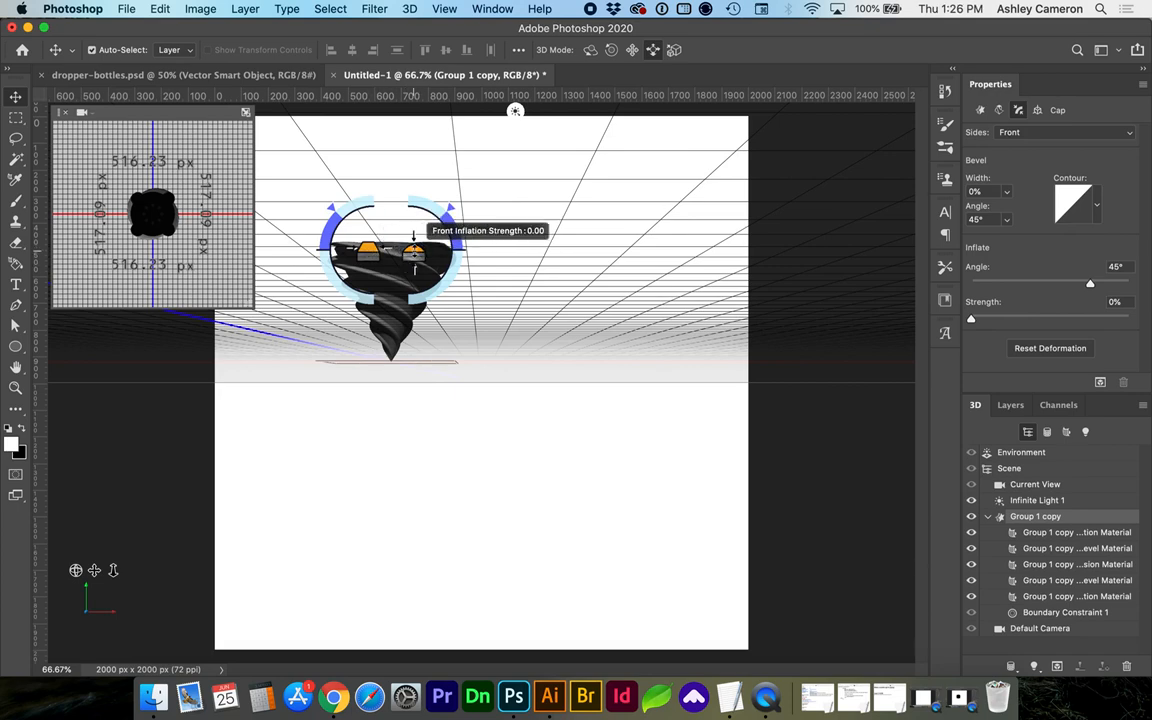
{"action": "mouse_move", "coordinate": [390, 250]}
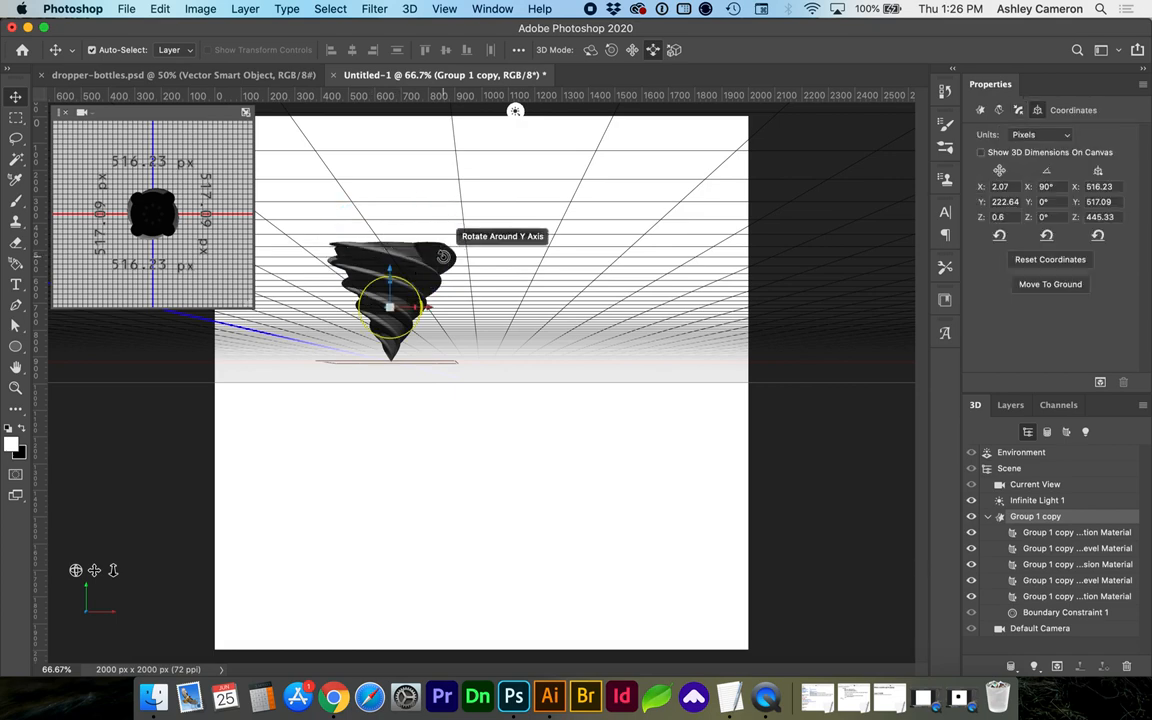
{"action": "left_click", "coordinate": [999, 110]}
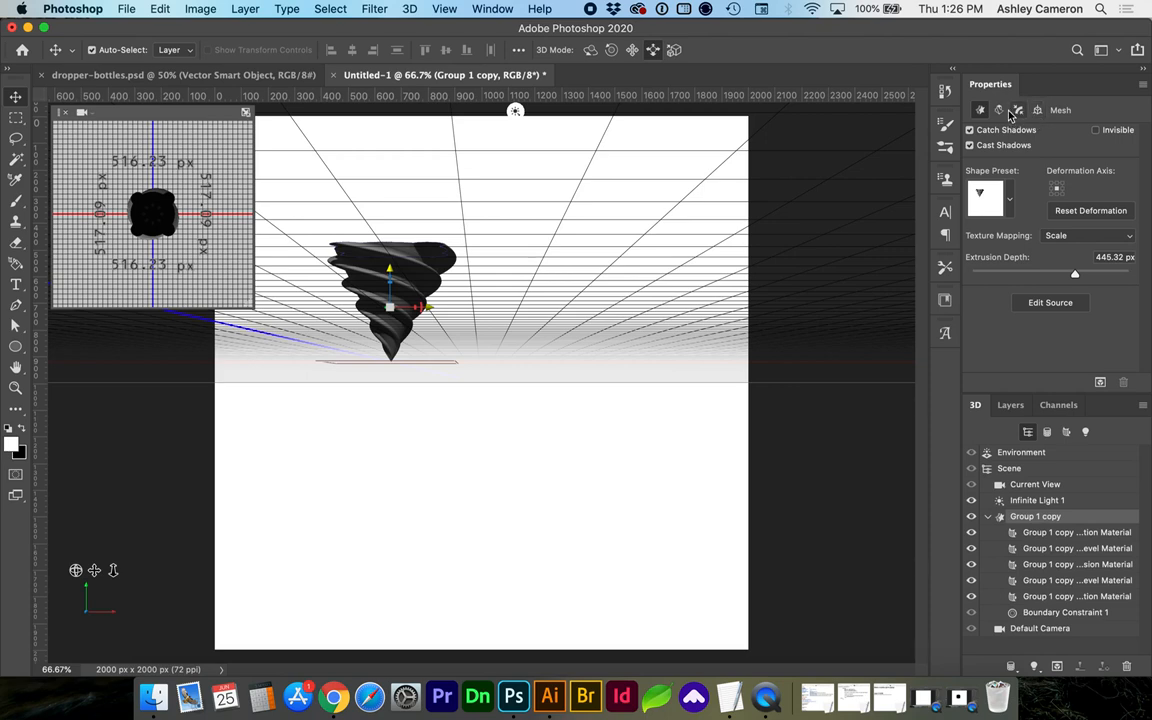
{"action": "left_click", "coordinate": [1018, 110]}
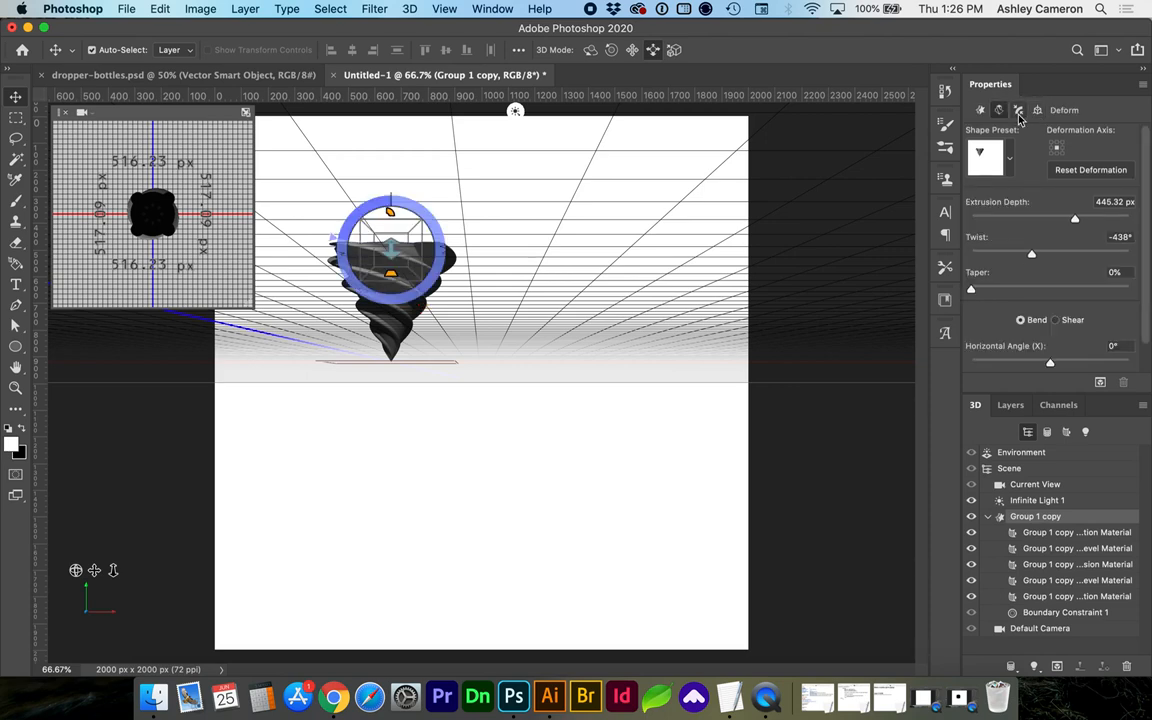
{"action": "left_click", "coordinate": [1018, 110]}
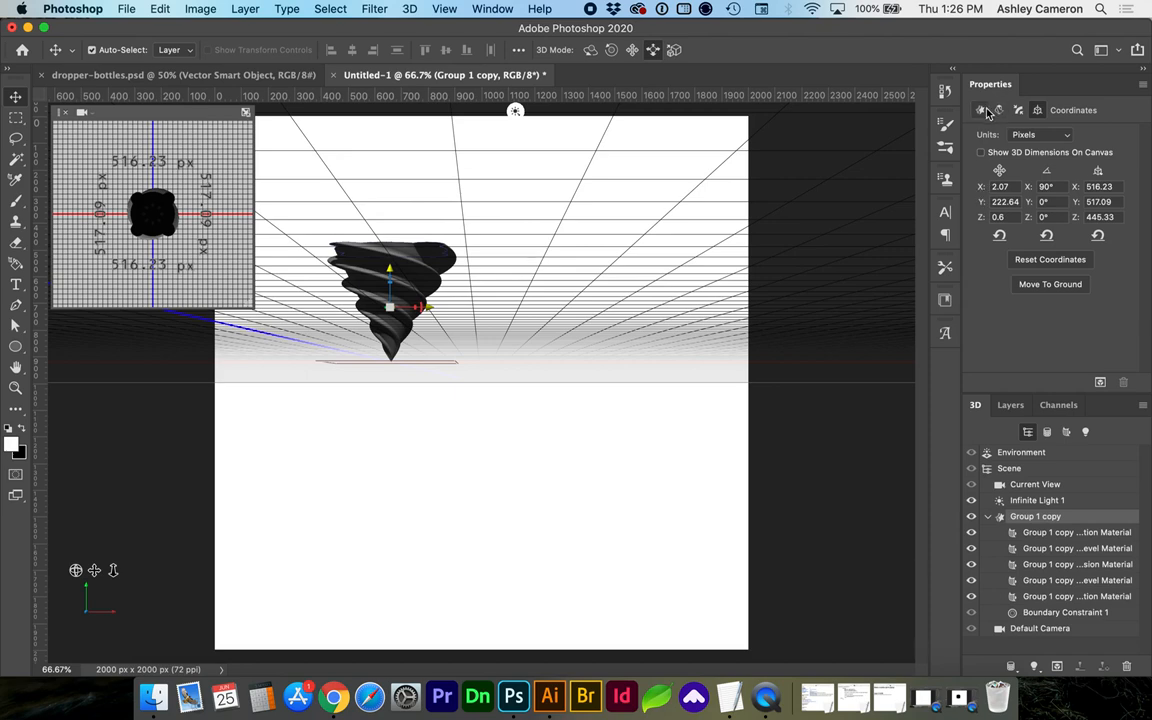
- Draw a square with the Rectangle tool and move it over the black circle's centre
{"action": "left_click", "coordinate": [1010, 404]}
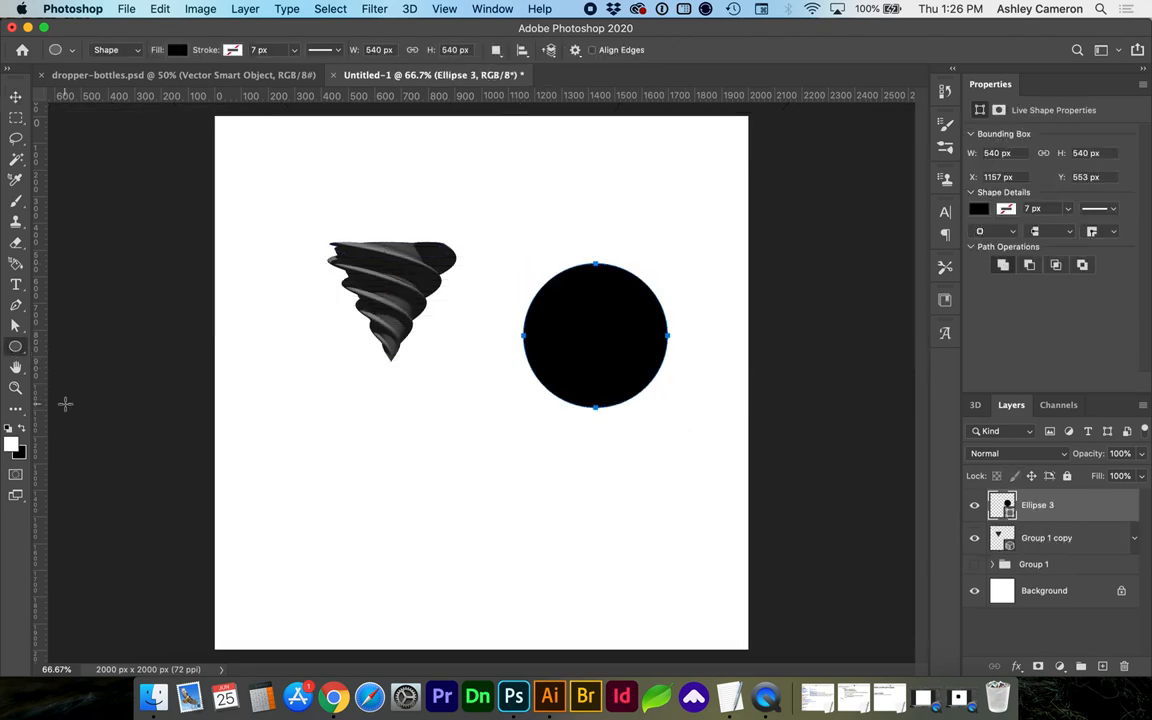
{"action": "left_click", "coordinate": [15, 346]}
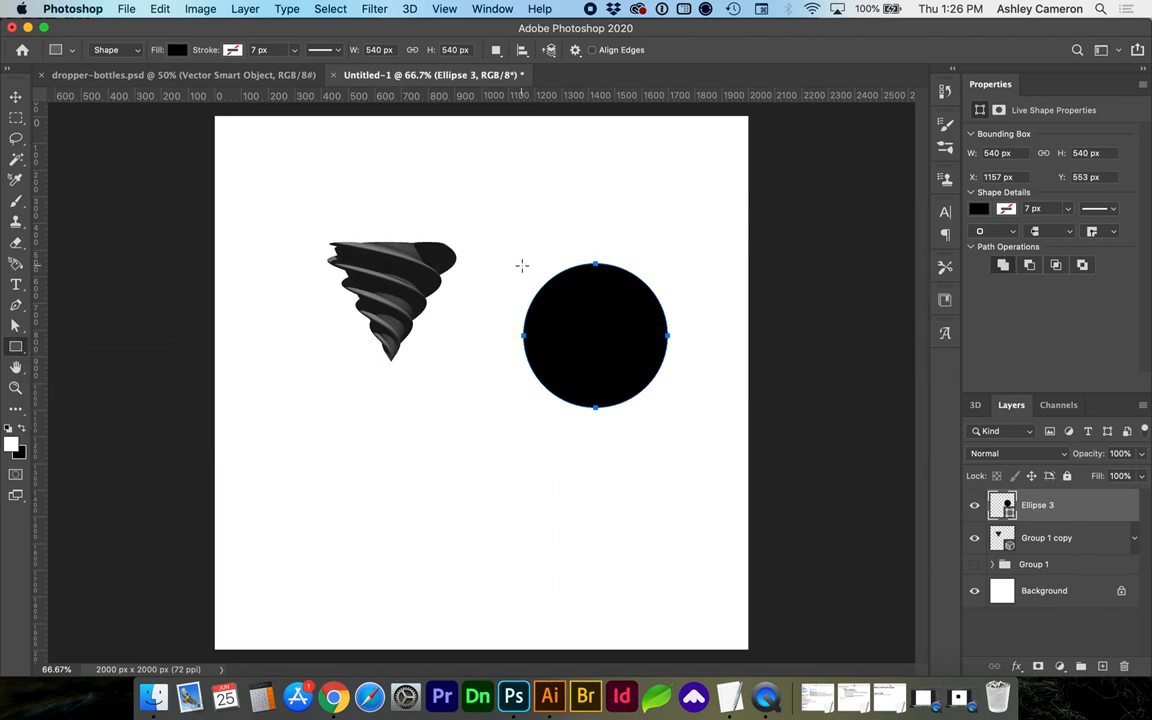
{"action": "left_click_drag", "start_coordinate": [521, 266], "coordinate": [565, 310]}
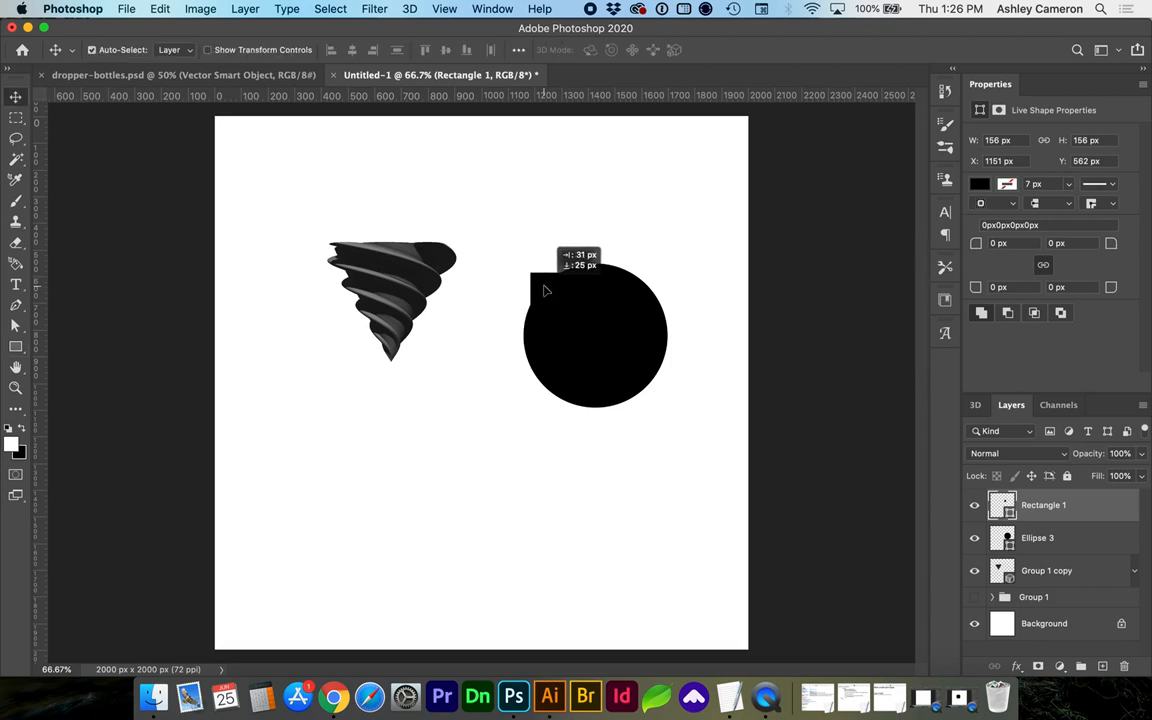
{"action": "left_click_drag", "start_coordinate": [545, 290], "coordinate": [620, 290]}
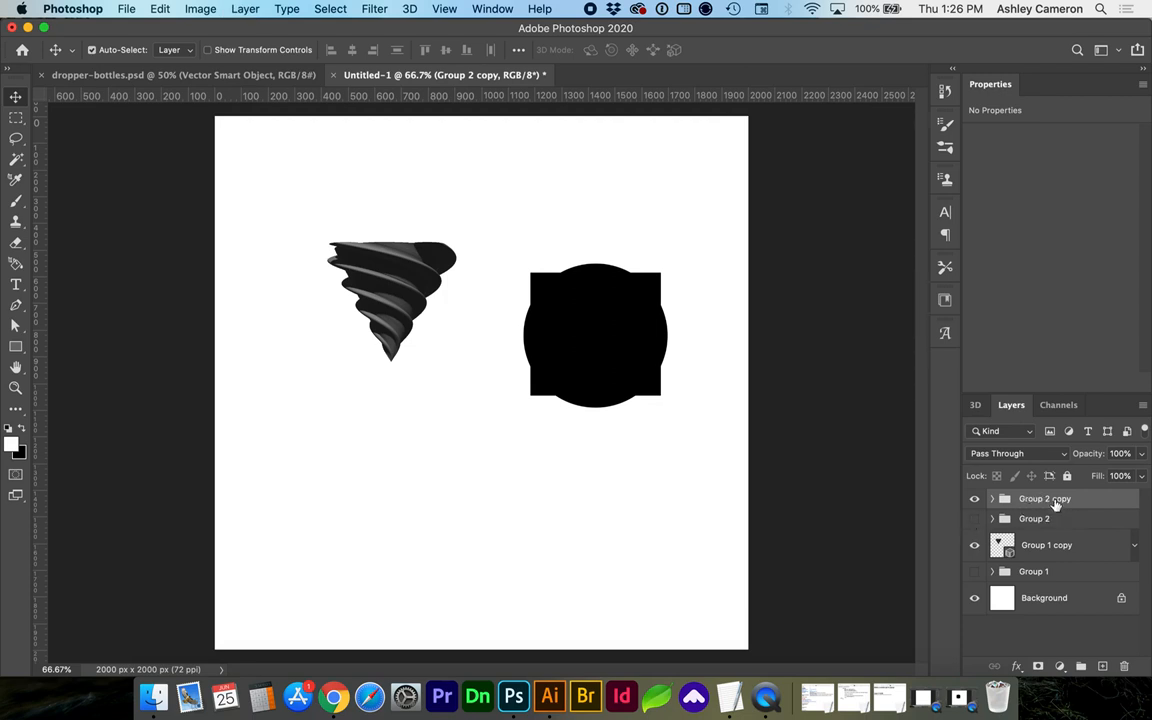
{"action": "mouse_move", "coordinate": [1044, 499]}
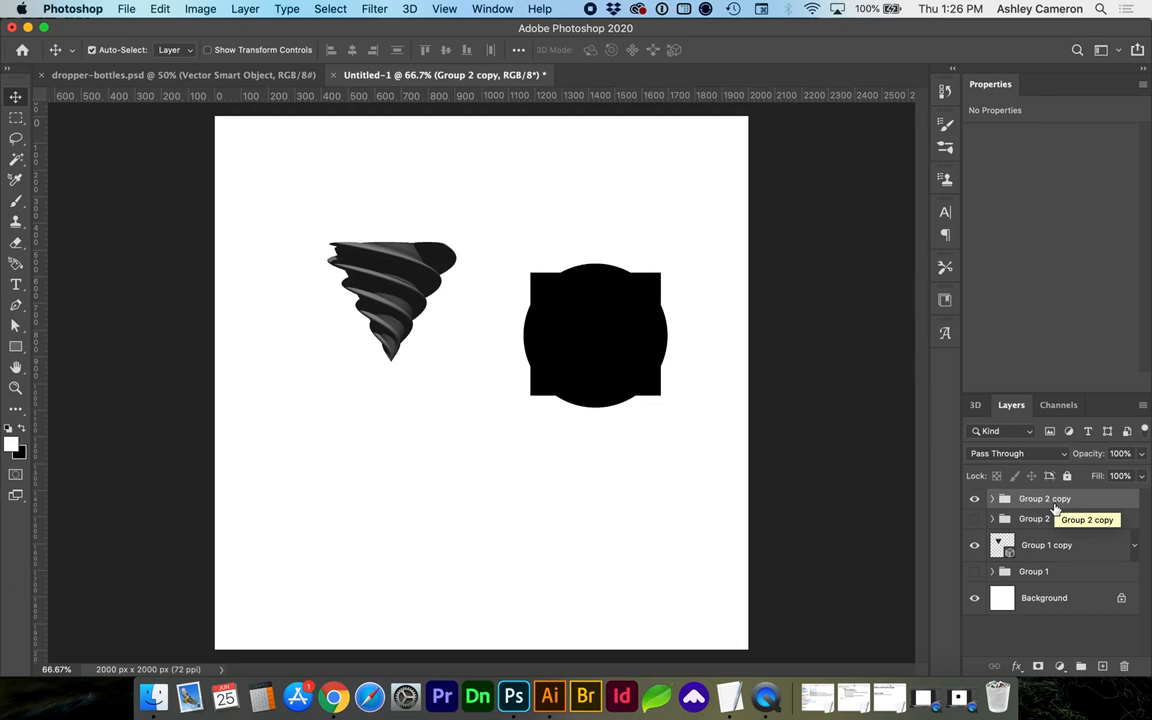
- Flatten Group 2 copy into one layer and extrude it as a 3D object
{"action": "left_click", "coordinate": [1044, 498]}
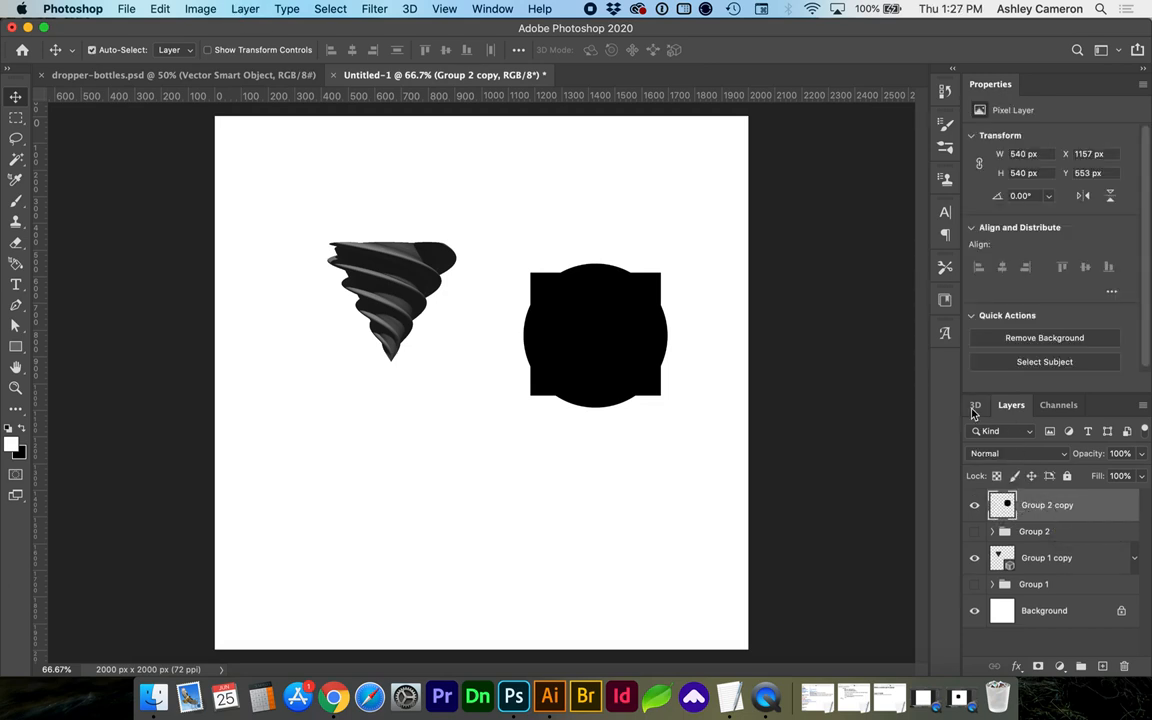
{"action": "left_click", "coordinate": [975, 404]}
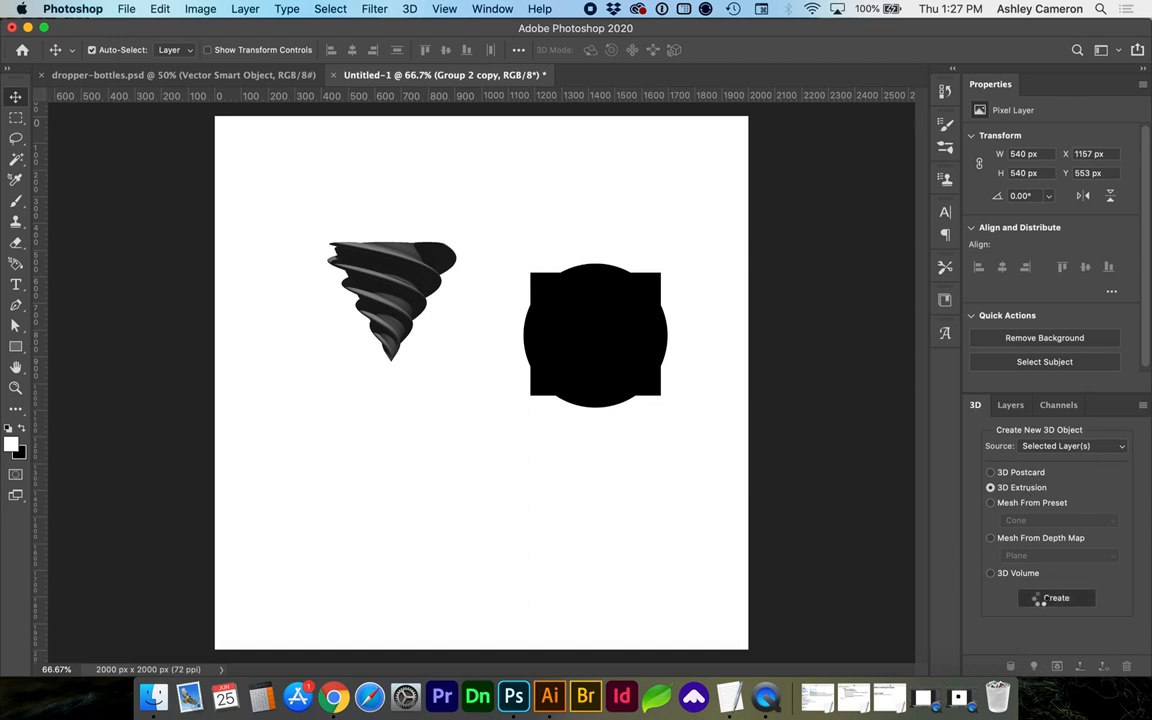
{"action": "left_click", "coordinate": [1056, 597]}
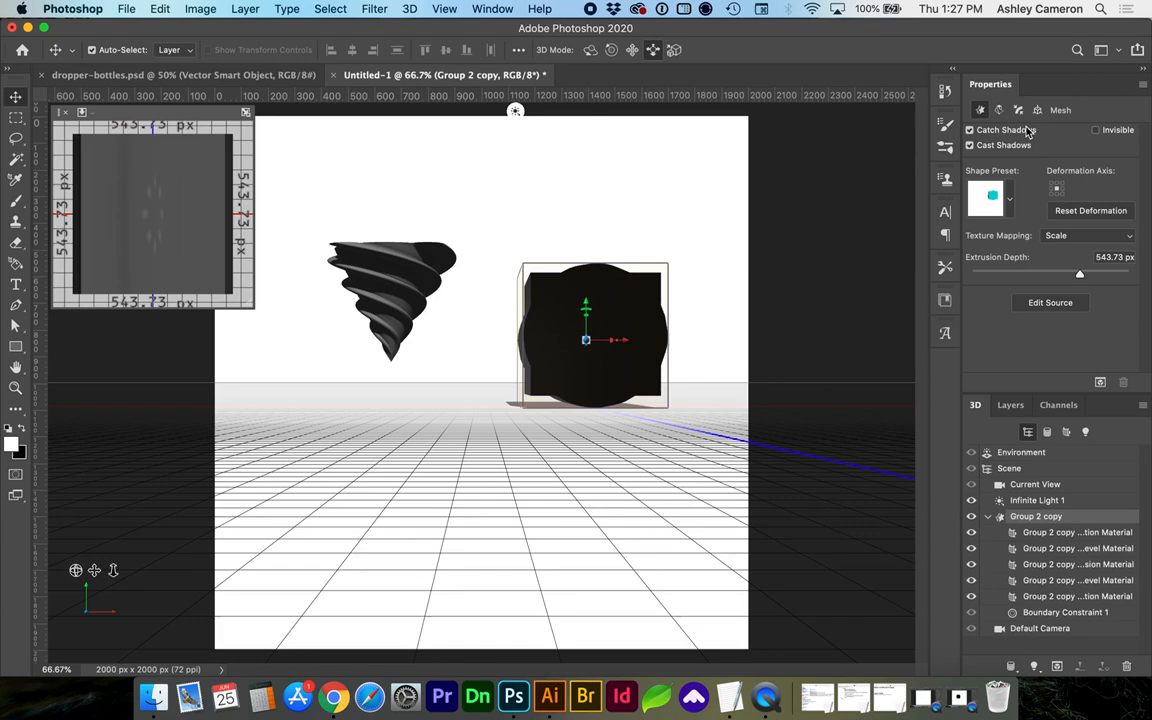
- Rotate the new extrusion 90° on the X axis into an upright column
{"action": "left_click", "coordinate": [1037, 110]}
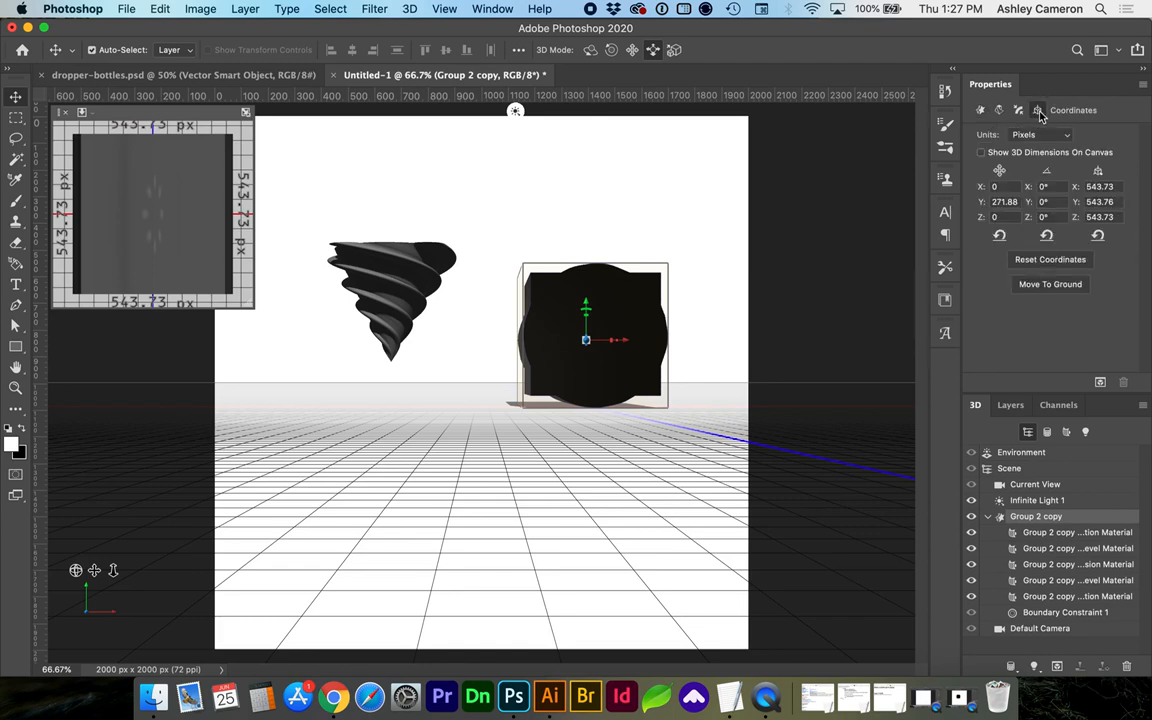
{"action": "mouse_move", "coordinate": [1047, 187]}
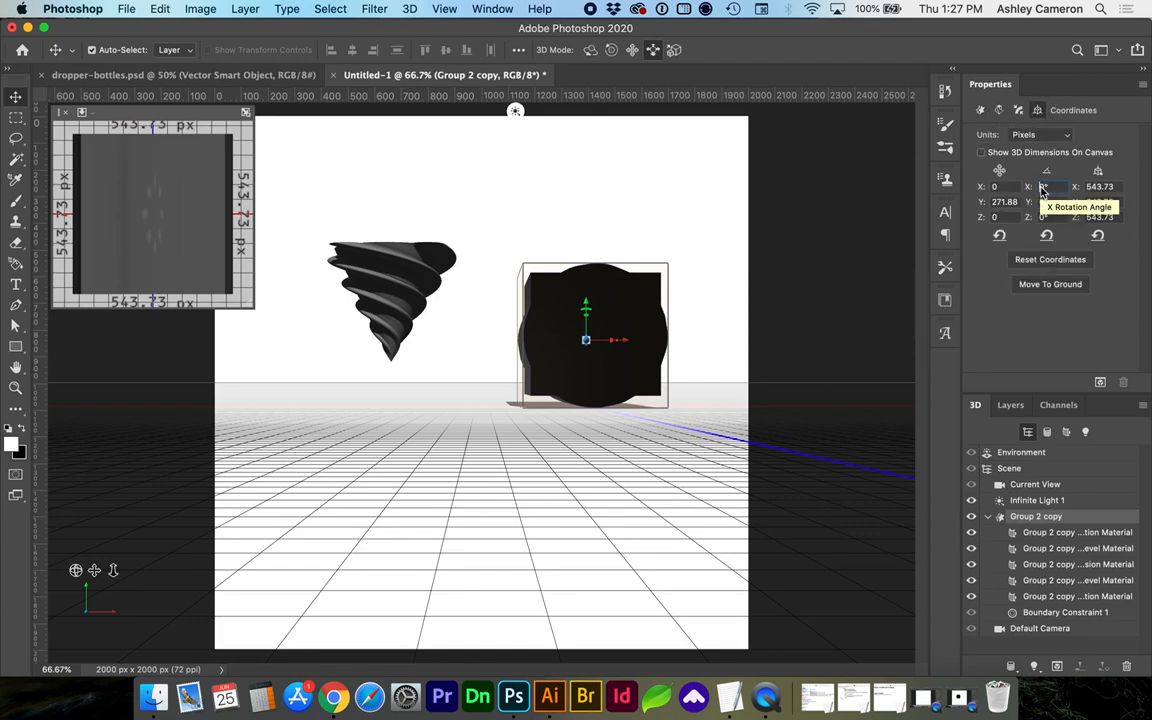
{"action": "type", "text": "90°"}
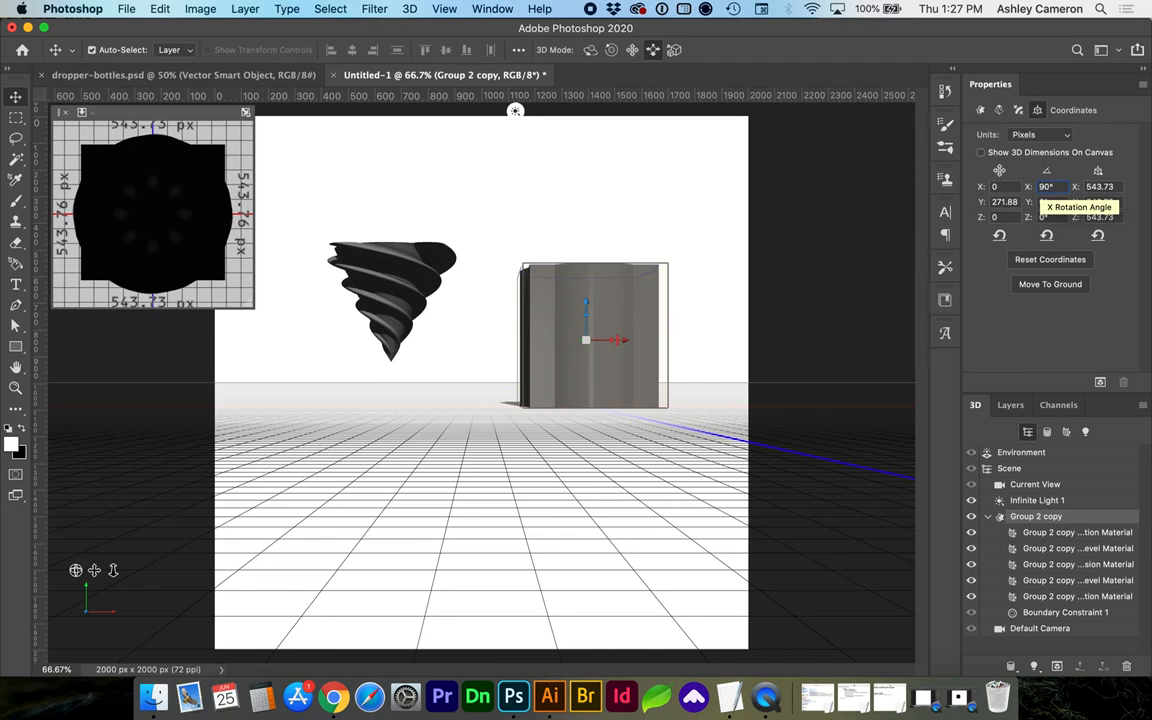
{"action": "left_click", "coordinate": [998, 110]}
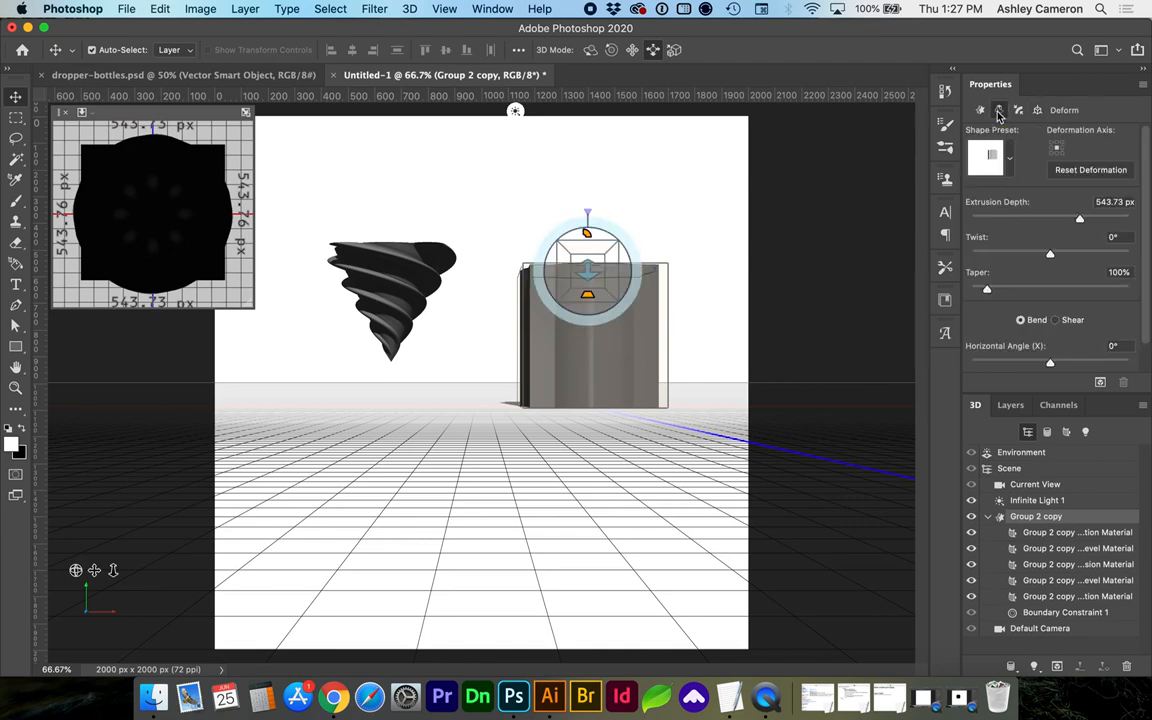
- Twist the gray column to about 200° and set its extrusion depth to 691.08 px
{"action": "left_click_drag", "start_coordinate": [1050, 252], "coordinate": [1055, 252]}
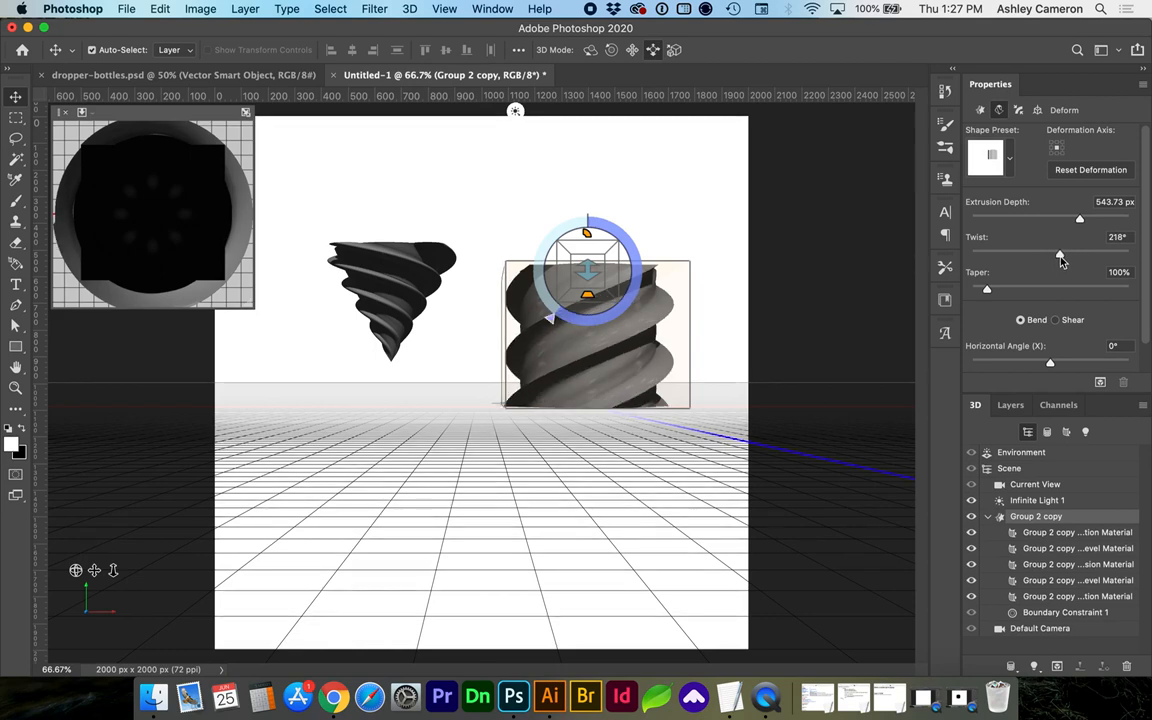
{"action": "left_click_drag", "start_coordinate": [1065, 255], "coordinate": [1055, 255]}
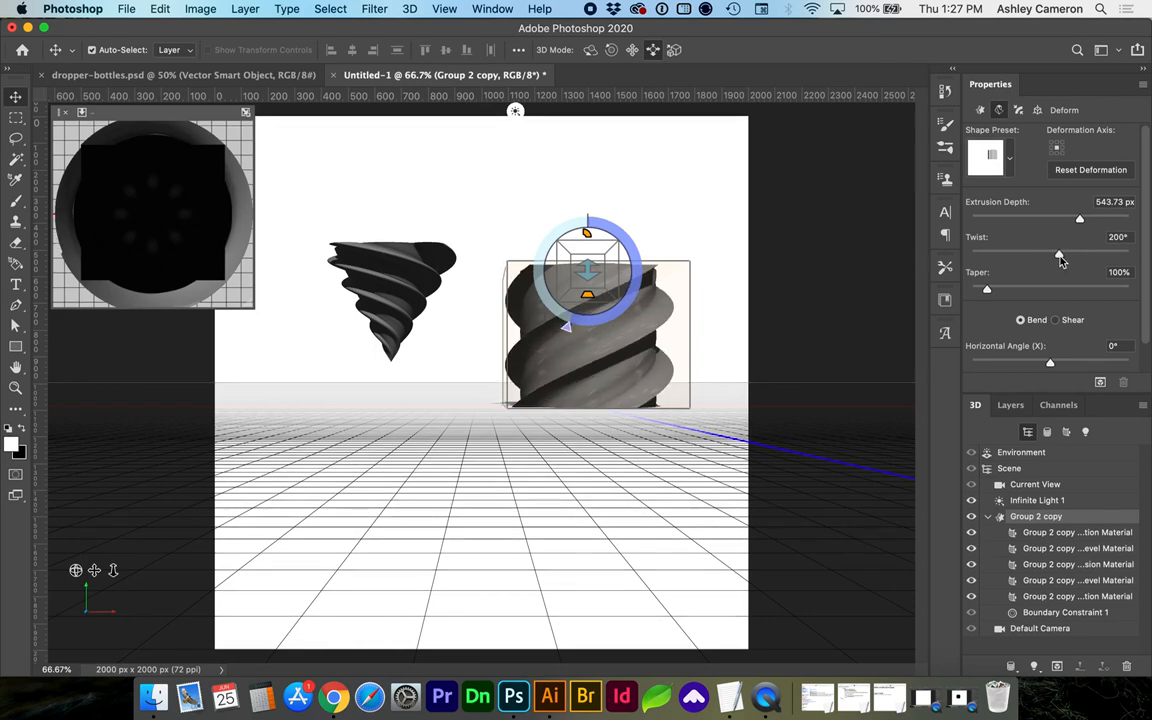
{"action": "left_click", "coordinate": [981, 110]}
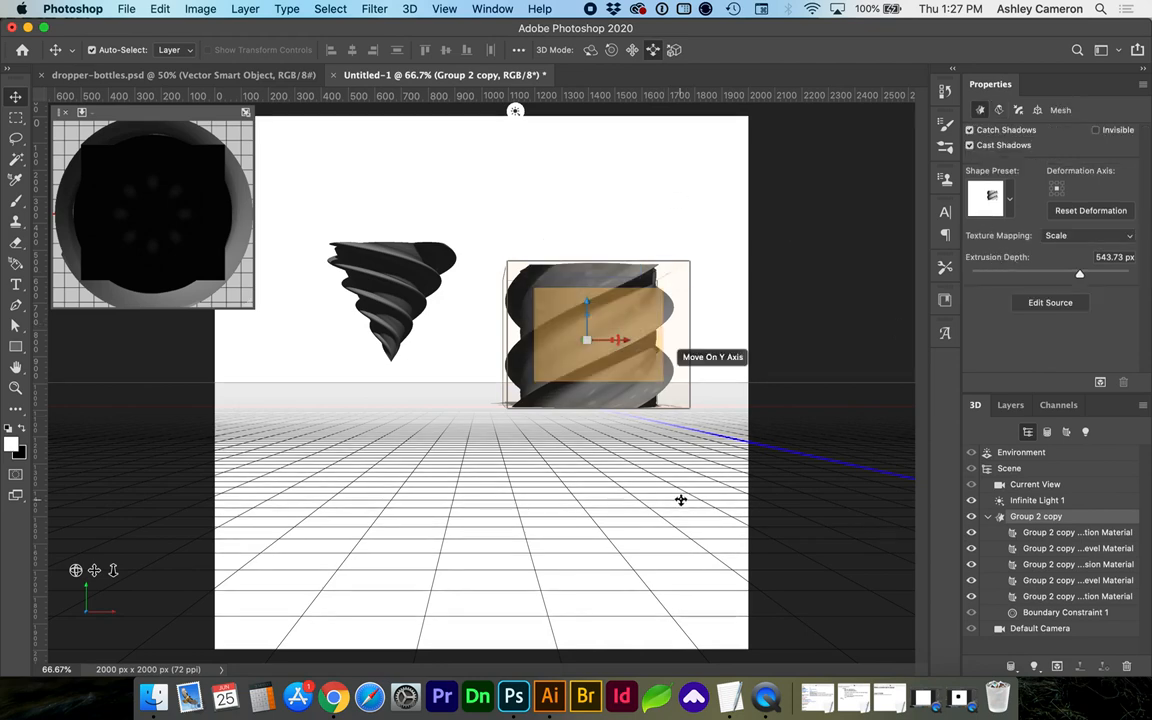
{"action": "left_click_drag", "start_coordinate": [1079, 274], "coordinate": [1087, 274]}
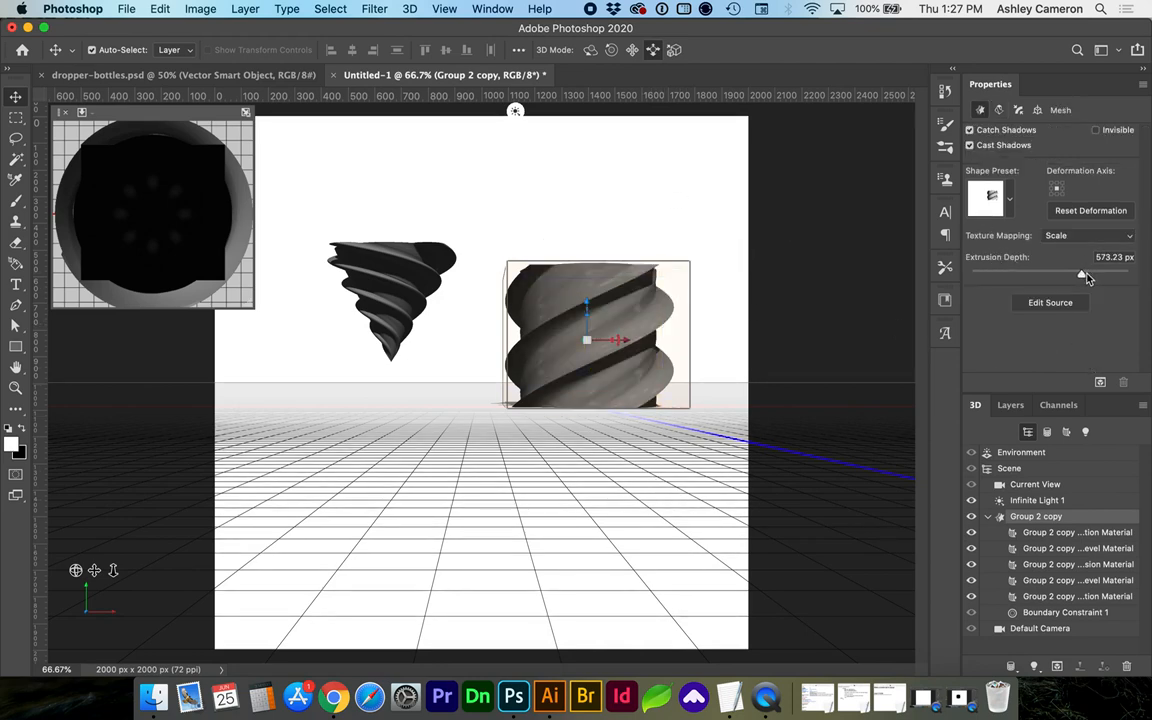
{"action": "left_click_drag", "start_coordinate": [1080, 274], "coordinate": [1097, 274]}
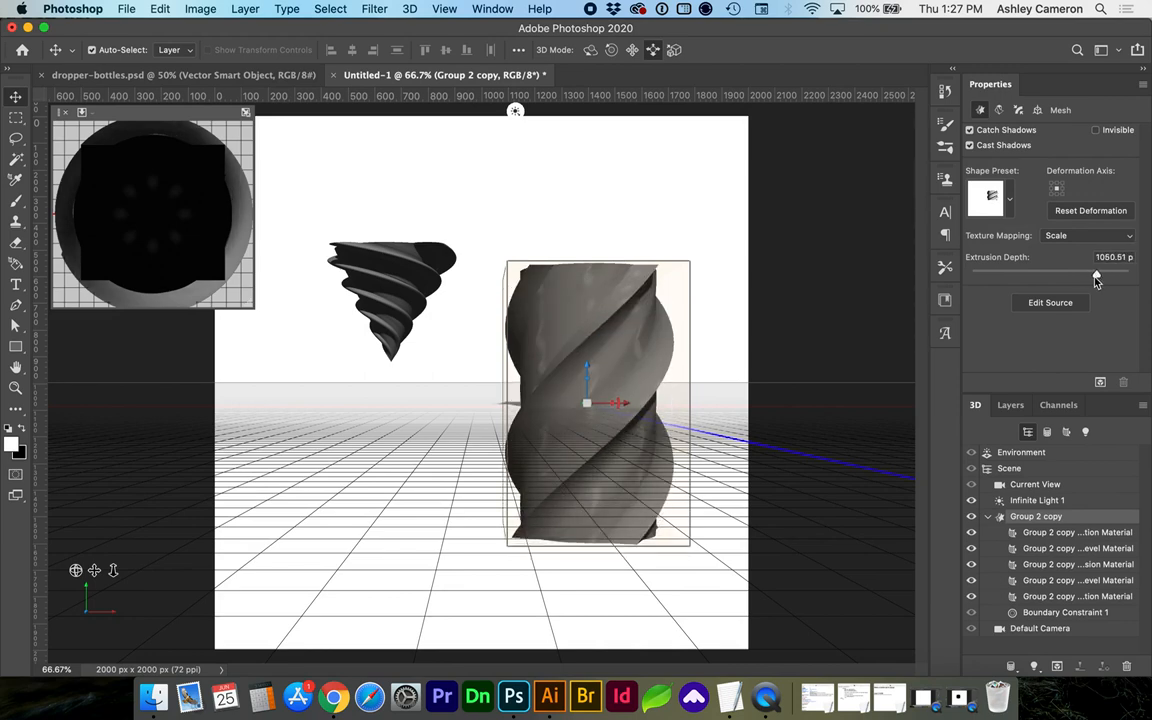
{"action": "left_click_drag", "start_coordinate": [1095, 275], "coordinate": [1087, 275]}
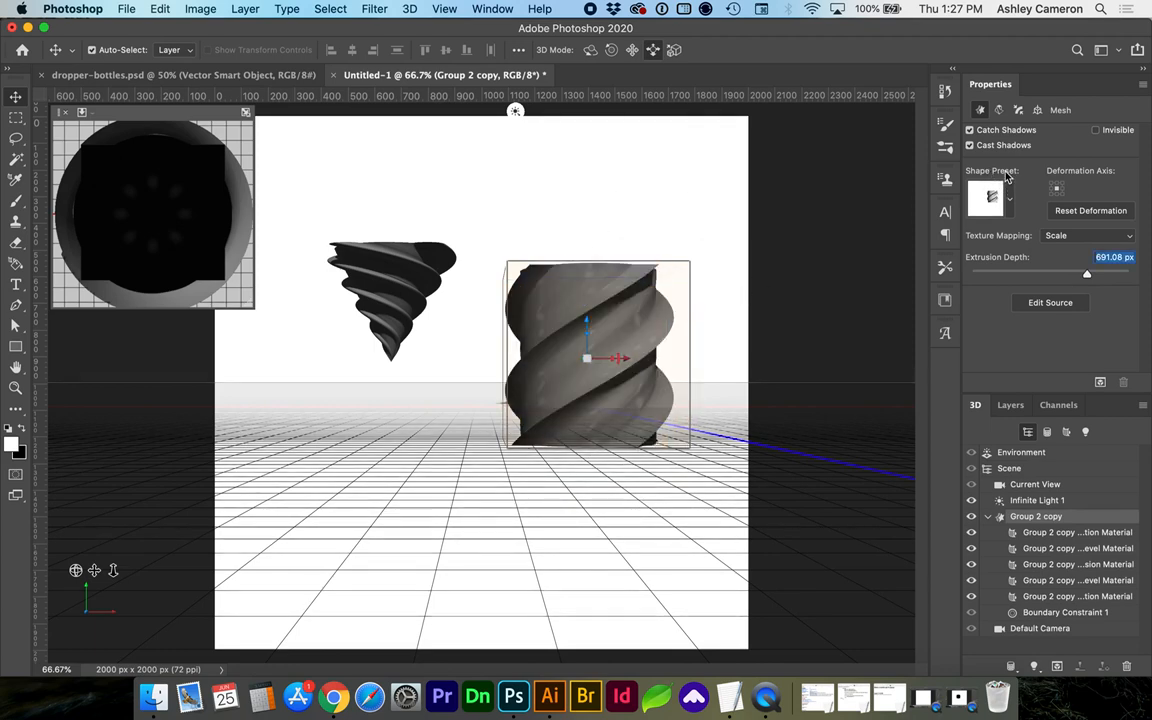
- Browse the Shape Preset picker and its options, then show Group 2 copy's texture and light layers
{"action": "left_click", "coordinate": [990, 197]}
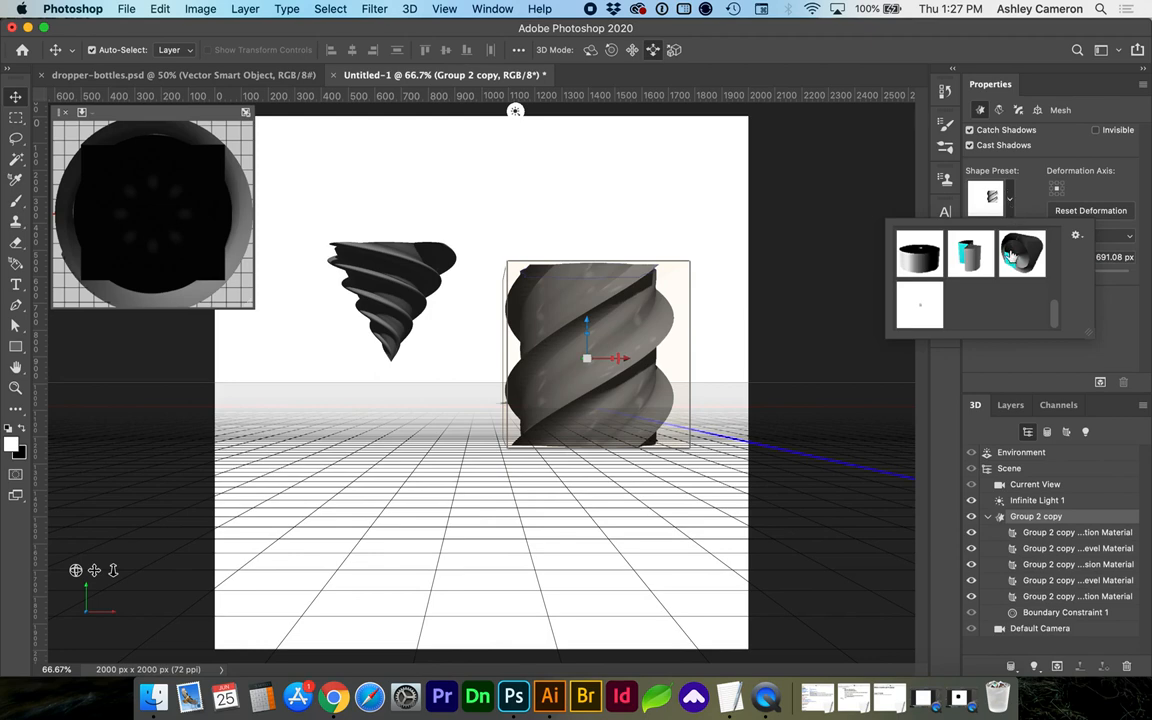
{"action": "left_click", "coordinate": [1077, 235]}
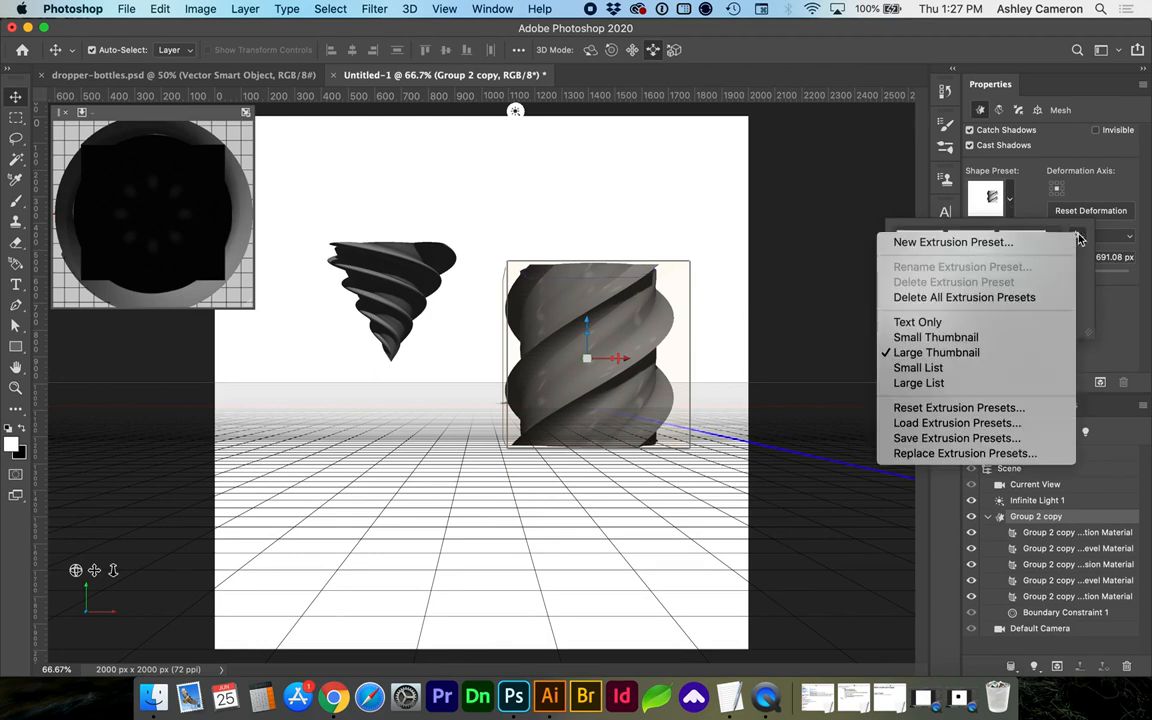
{"action": "mouse_move", "coordinate": [957, 438]}
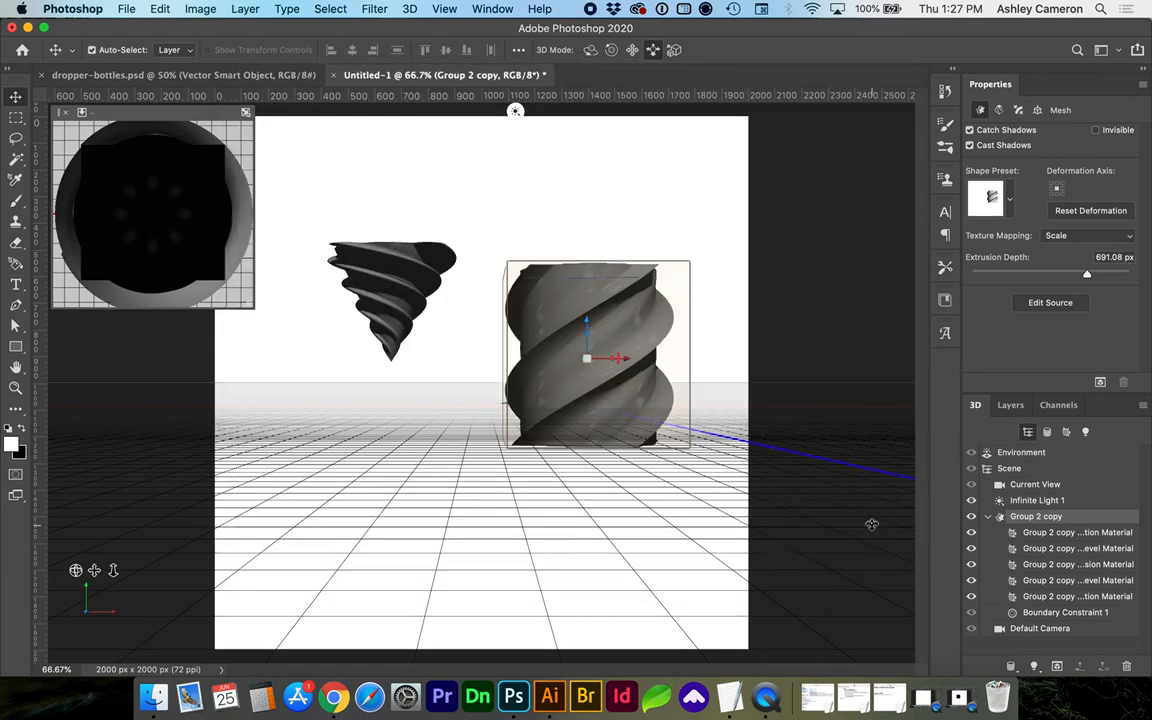
{"action": "left_click", "coordinate": [1010, 405]}
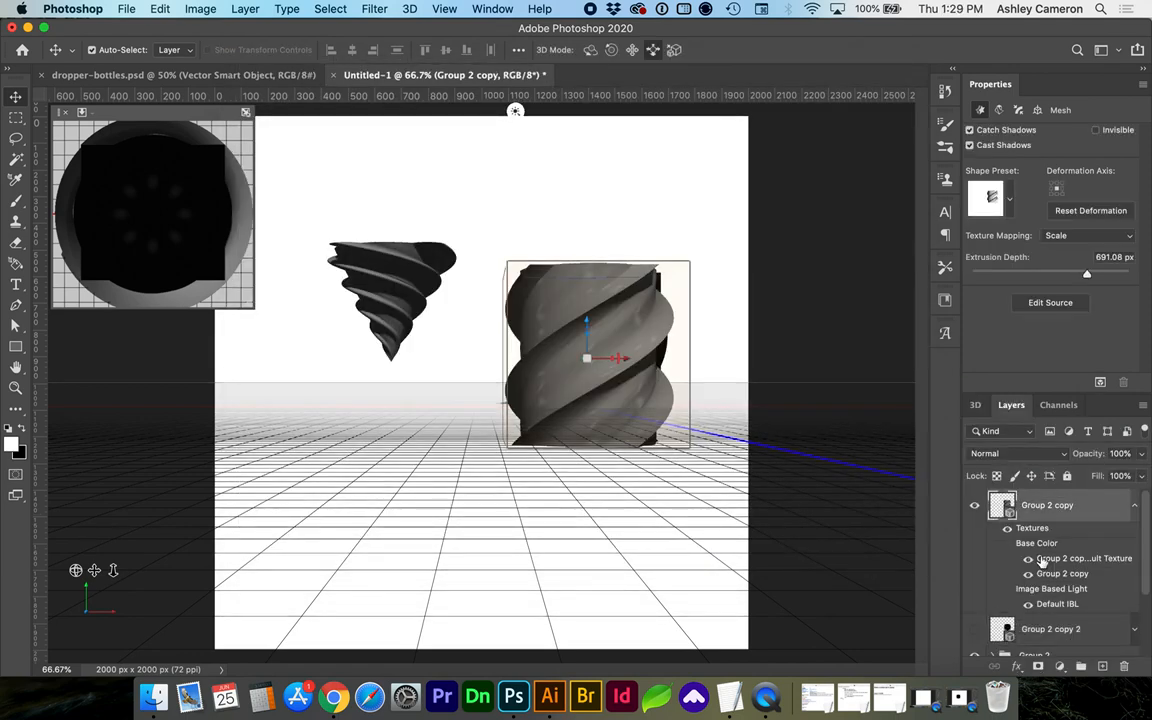